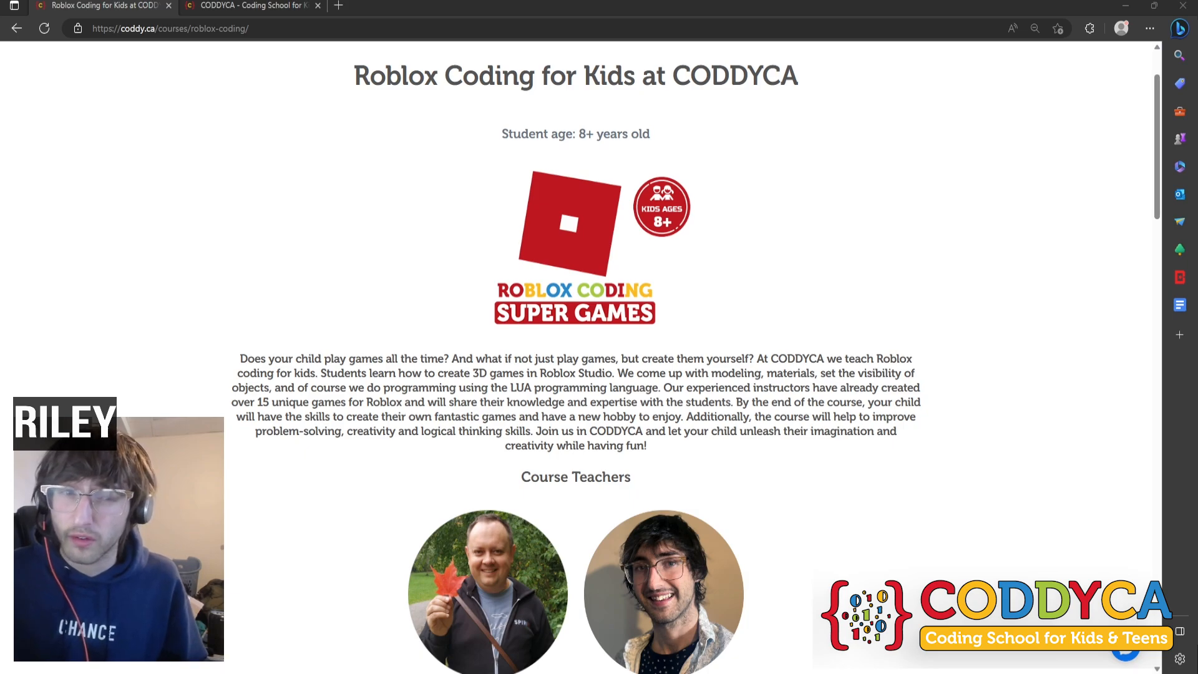
Browse the Model, Avatar, Plugins and View ribbons, then show the Explorer panel
scroll(down, 3)
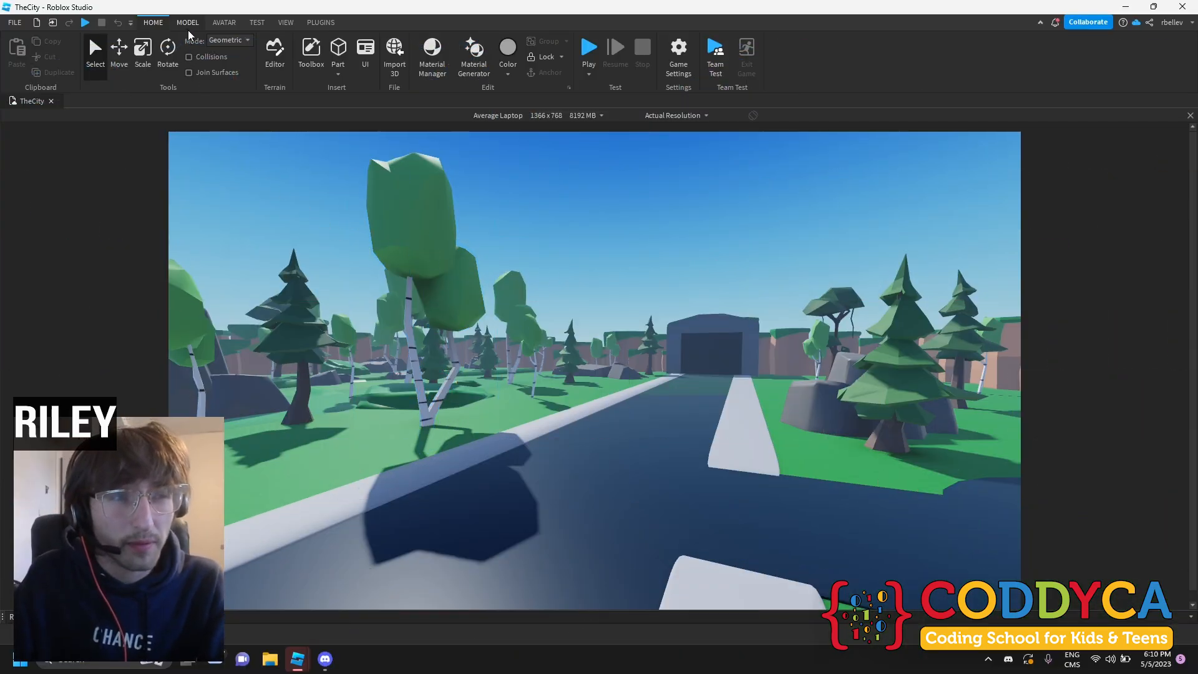
click(187, 22)
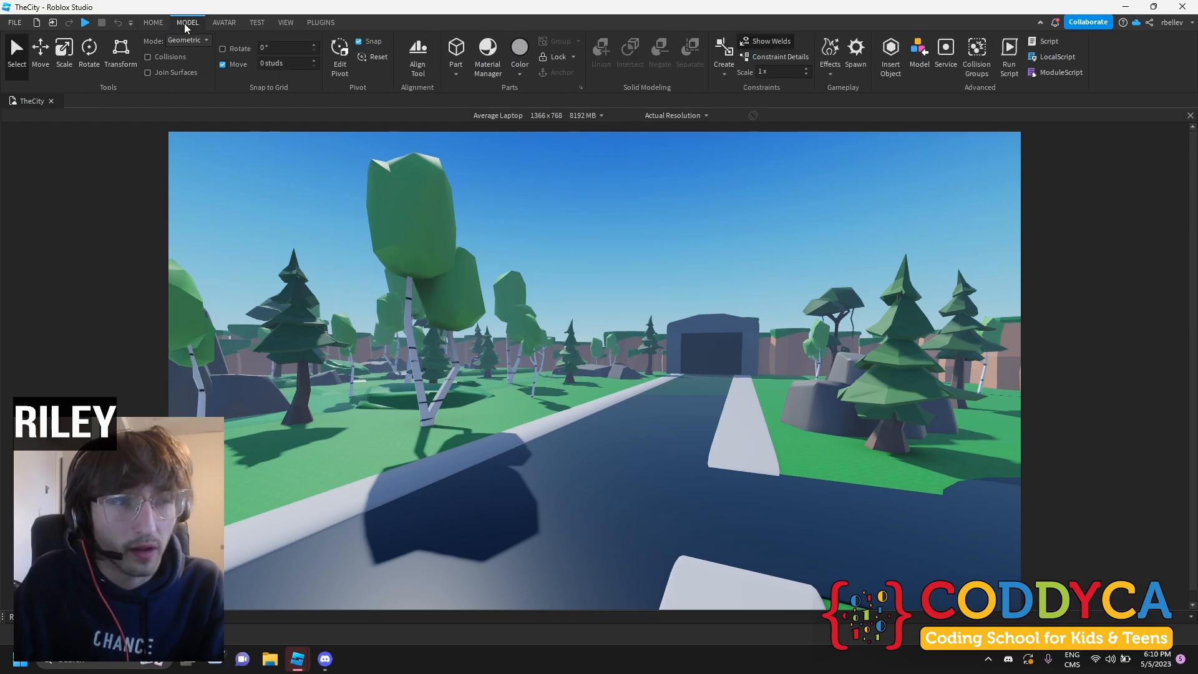
click(224, 21)
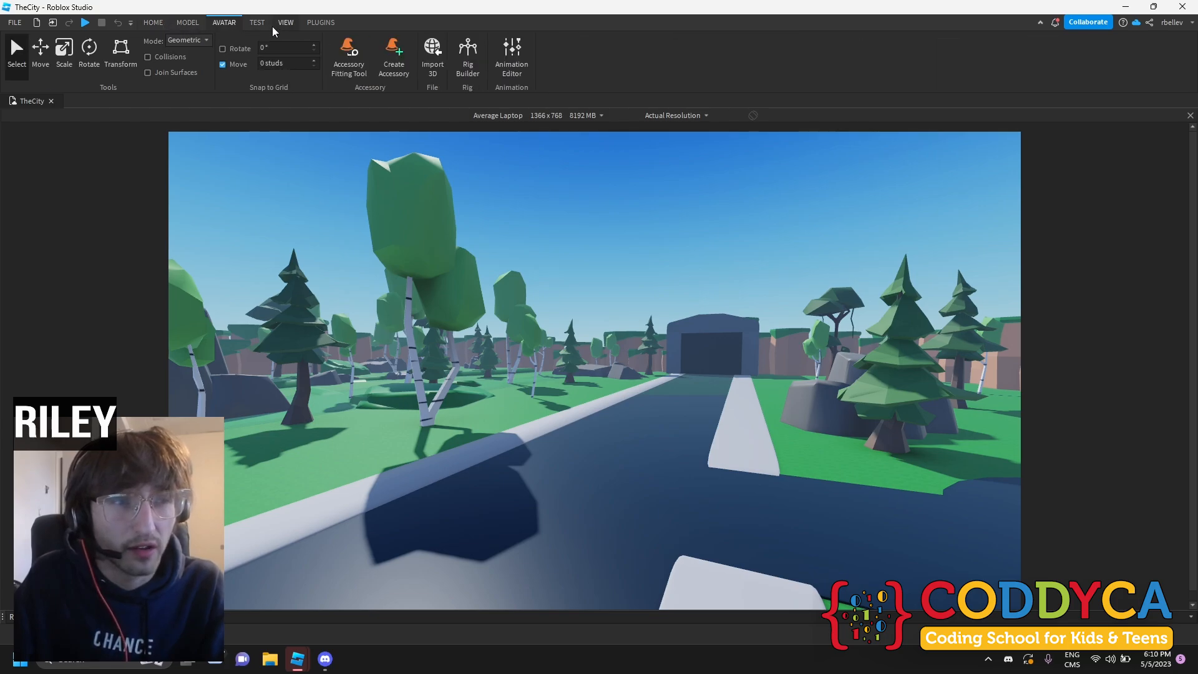
click(318, 21)
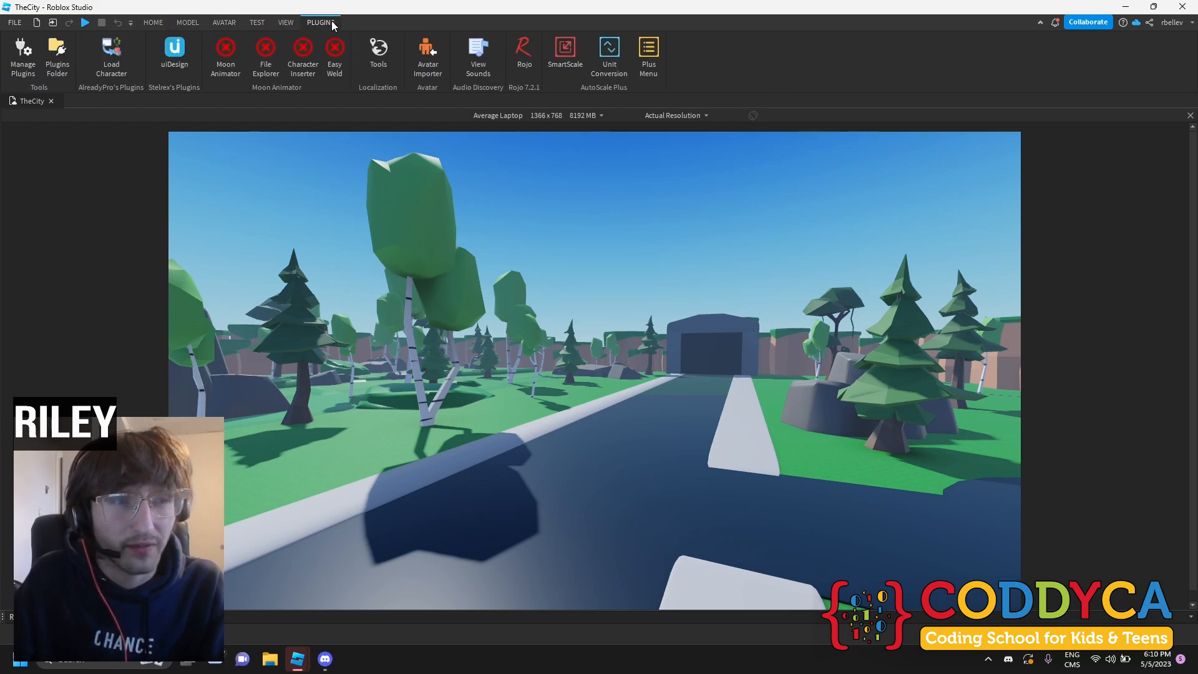
click(285, 22)
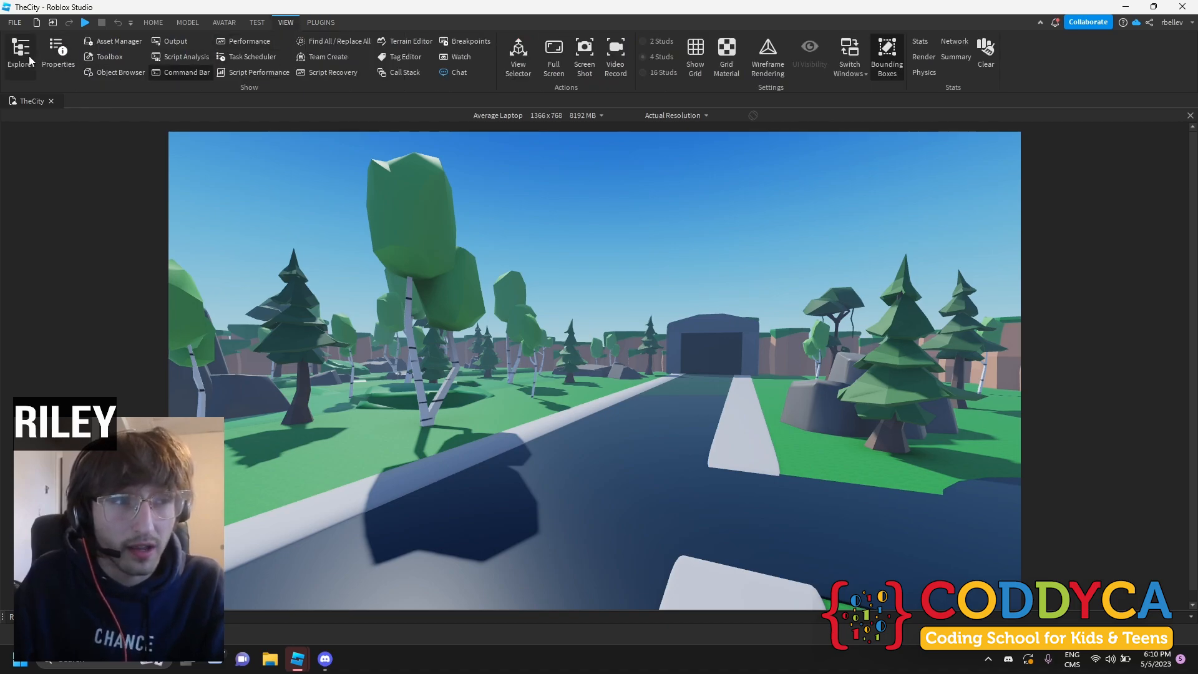
click(20, 53)
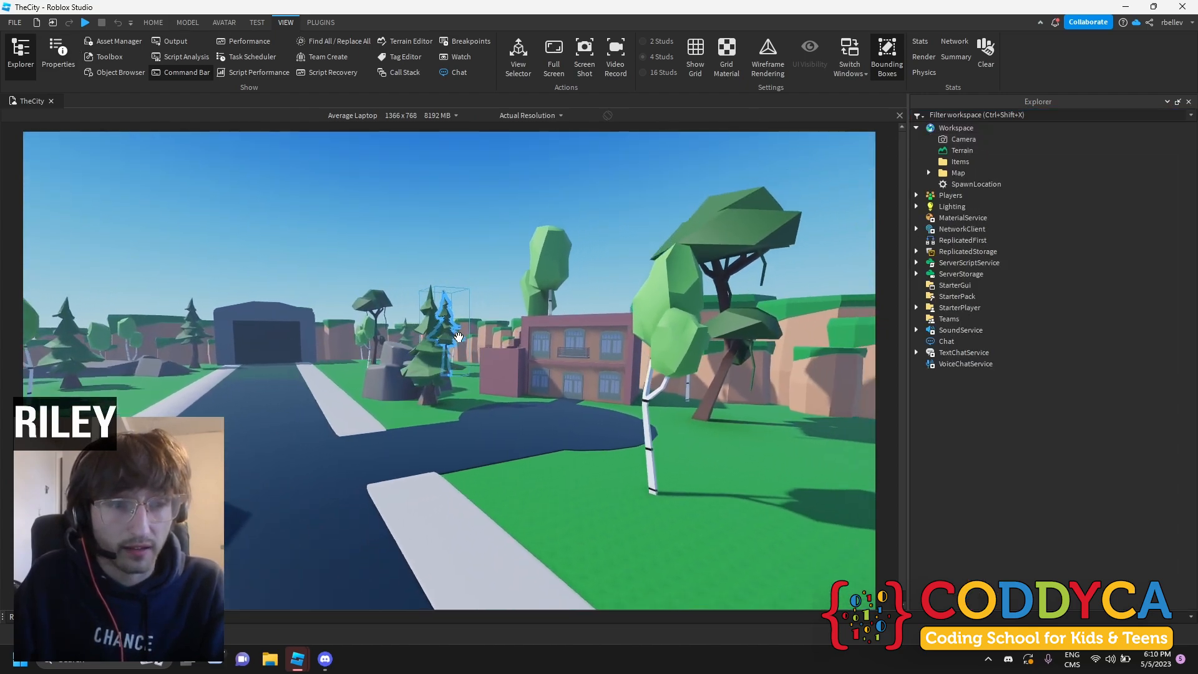
click(960, 161)
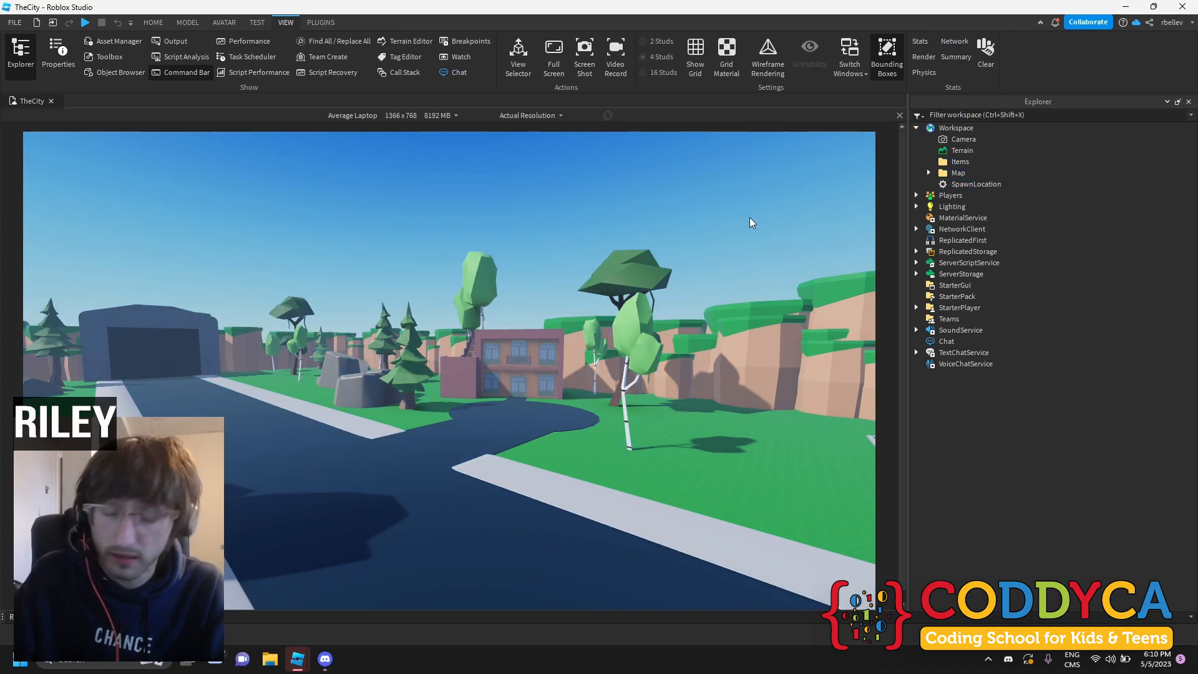
mouse_move(662, 196)
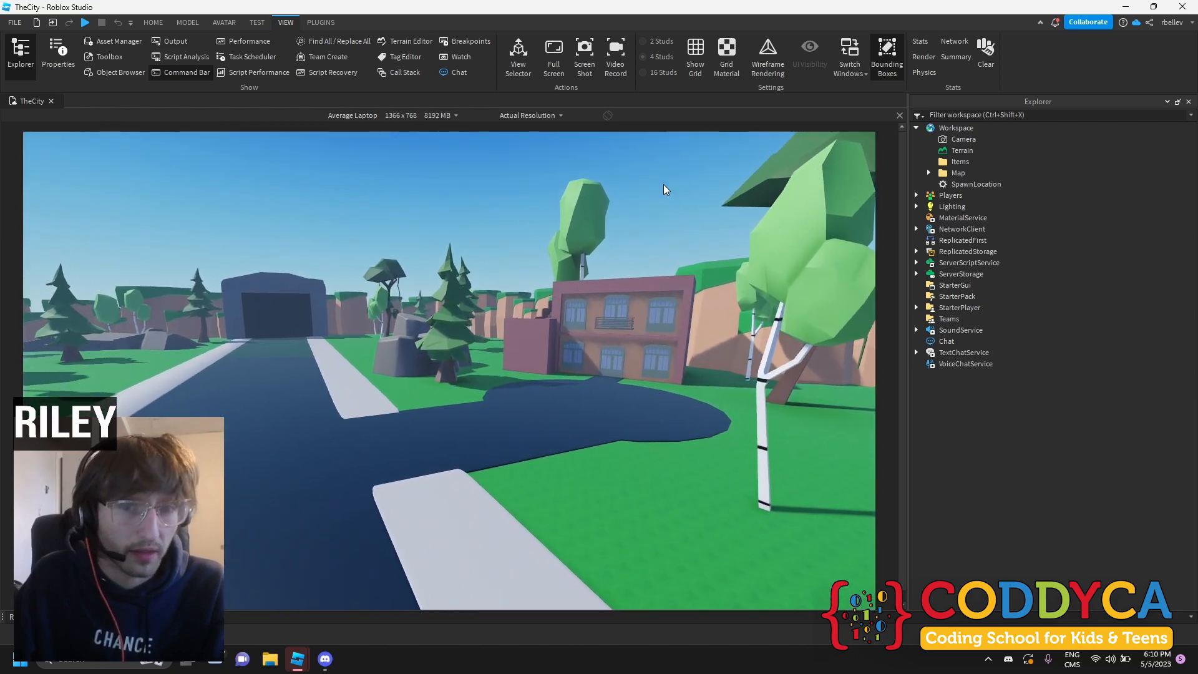
click(633, 407)
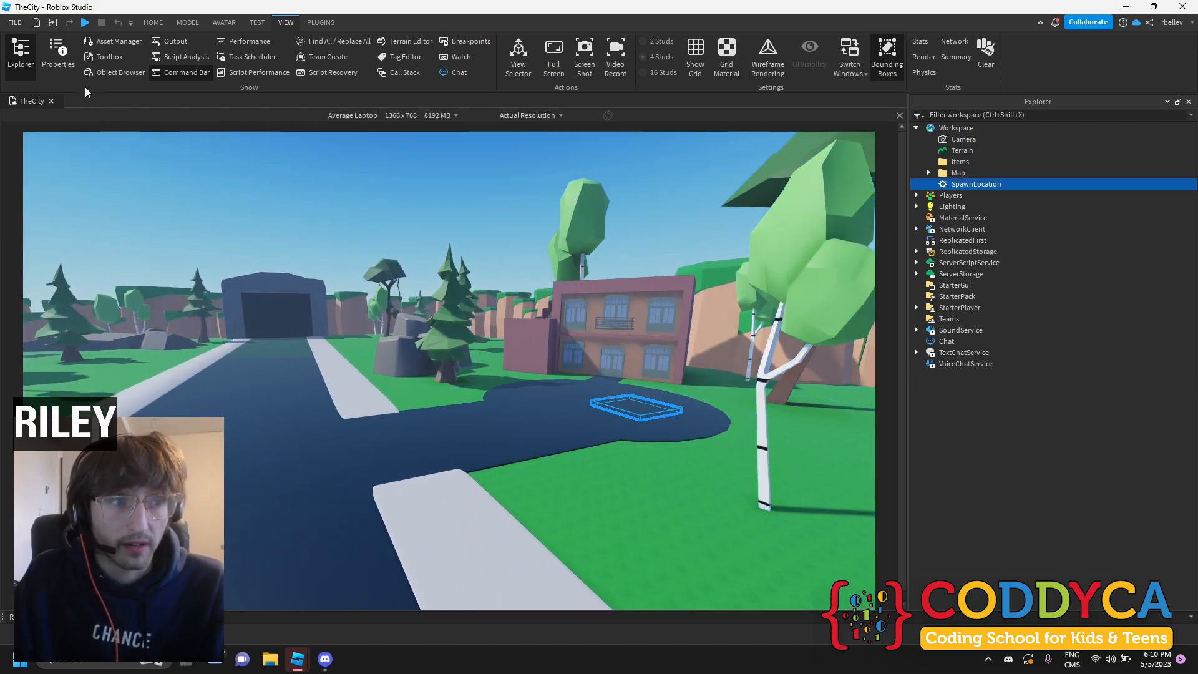
Make the SpawnLocation visible with Transparency 0 and colour it blue, then deselect it
click(58, 51)
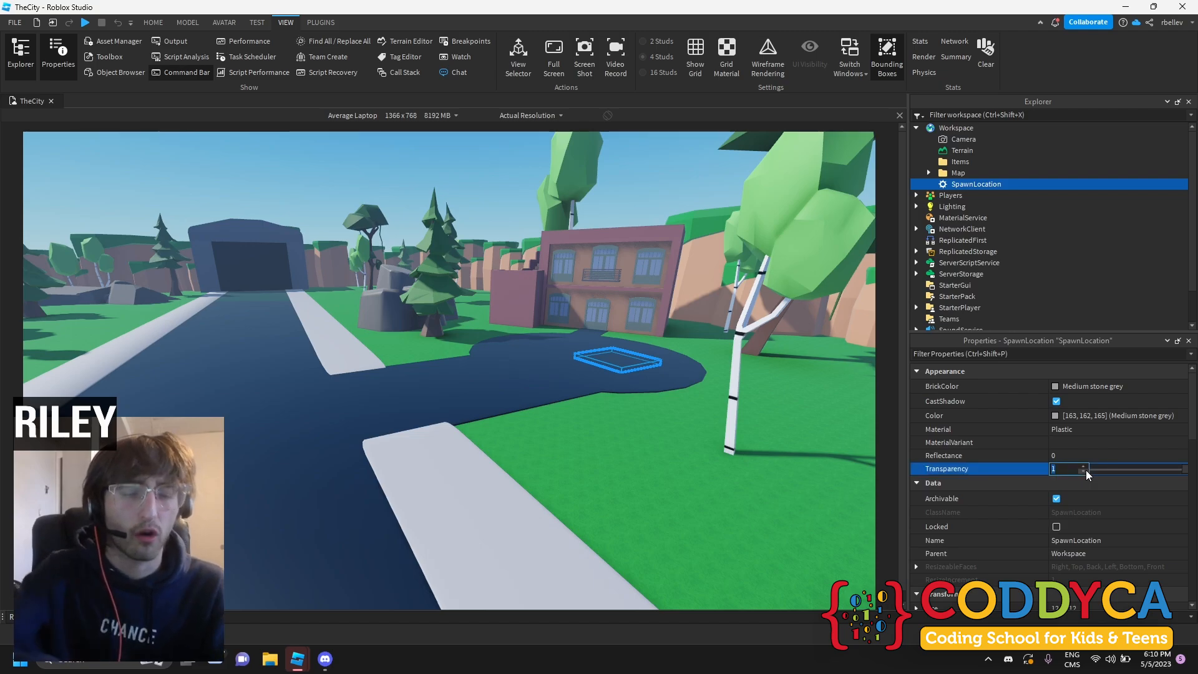
text(0)
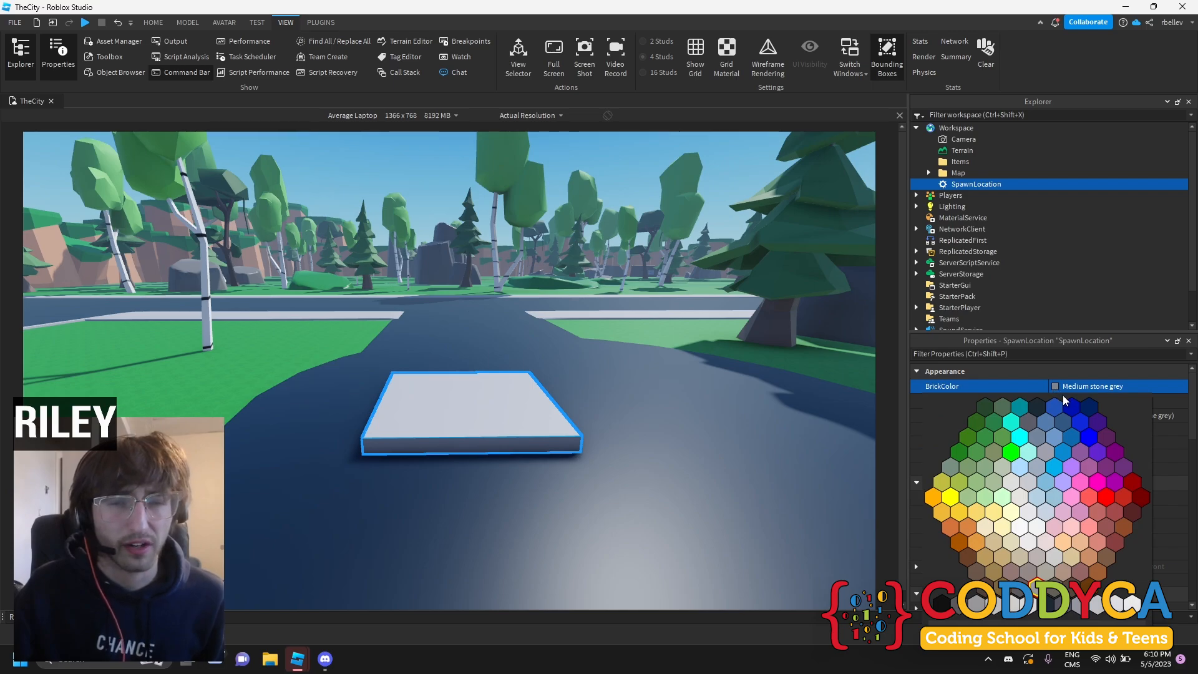
click(1069, 414)
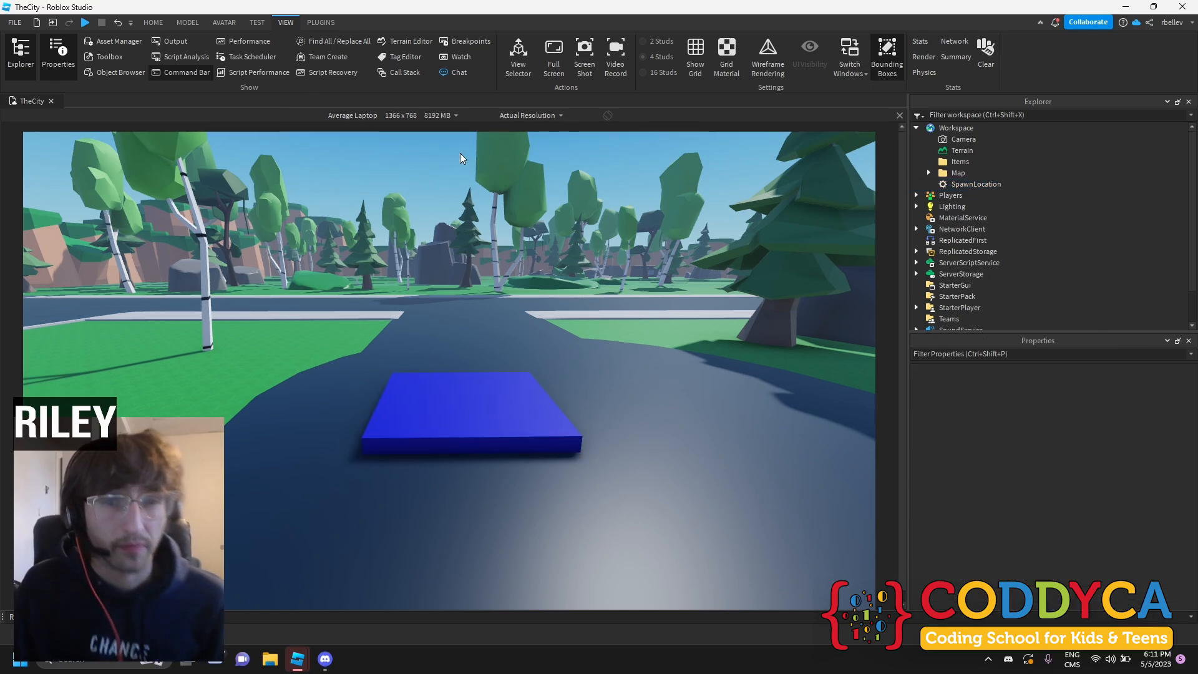
click(471, 413)
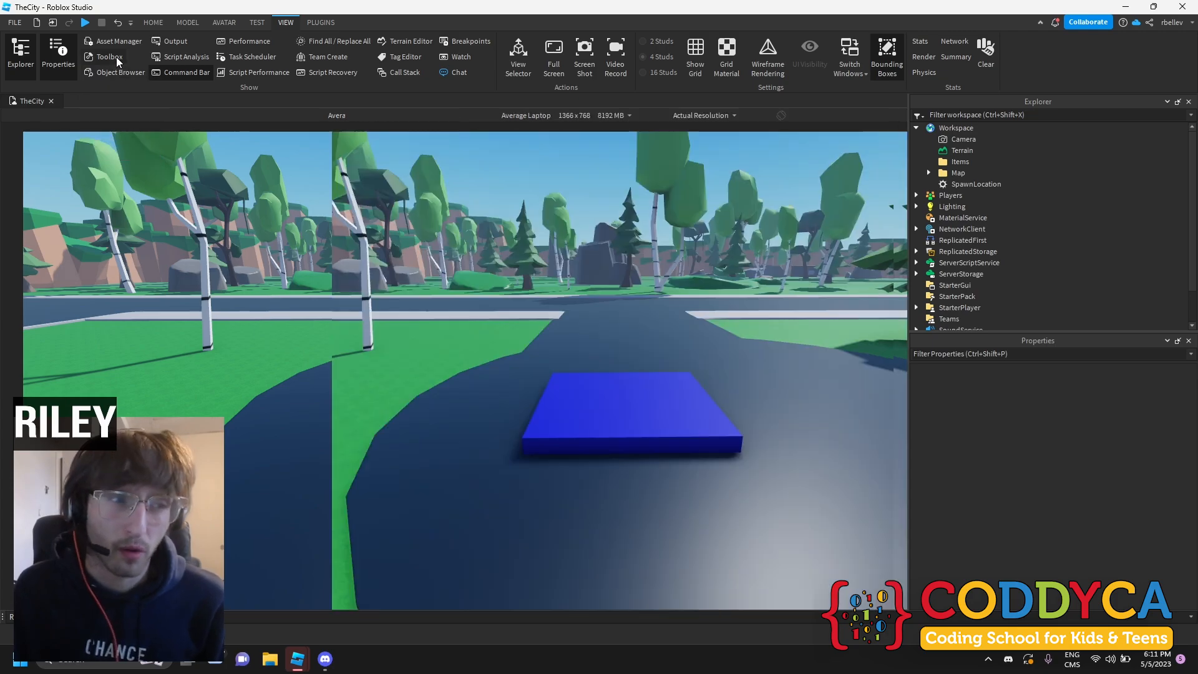
Insert the 2019 Sports Car // Rosh model from a Toolbox search for CAR, accepting the scripts warning
click(110, 57)
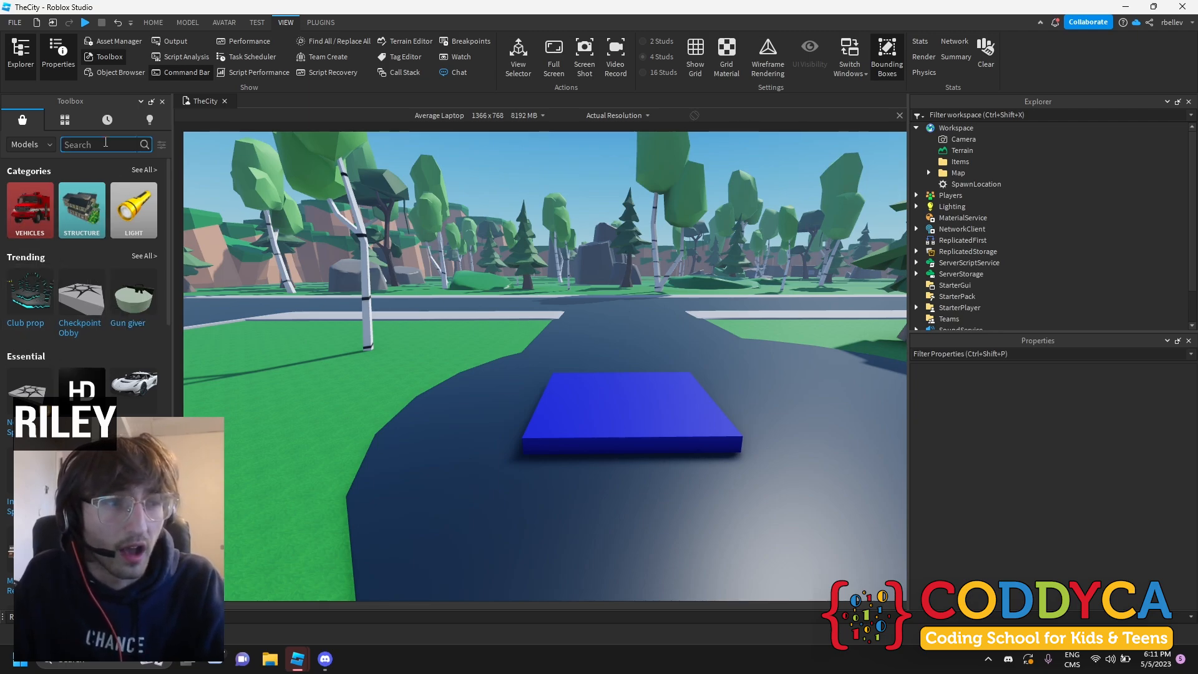
text(CAR)
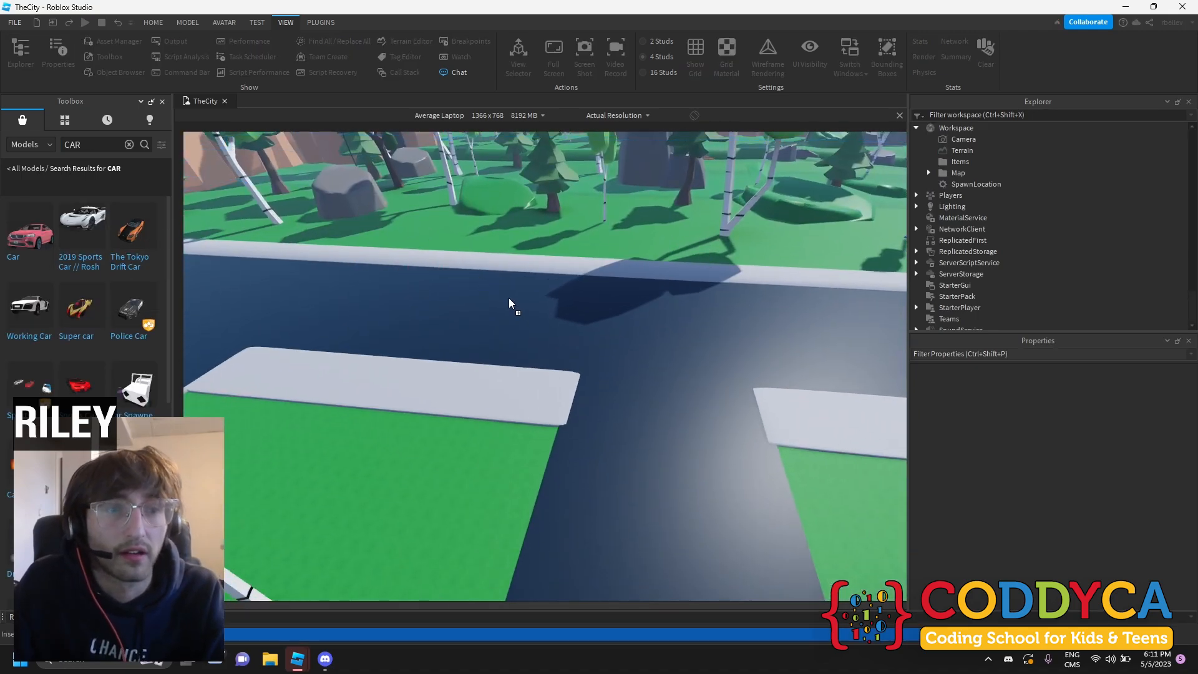
click(80, 222)
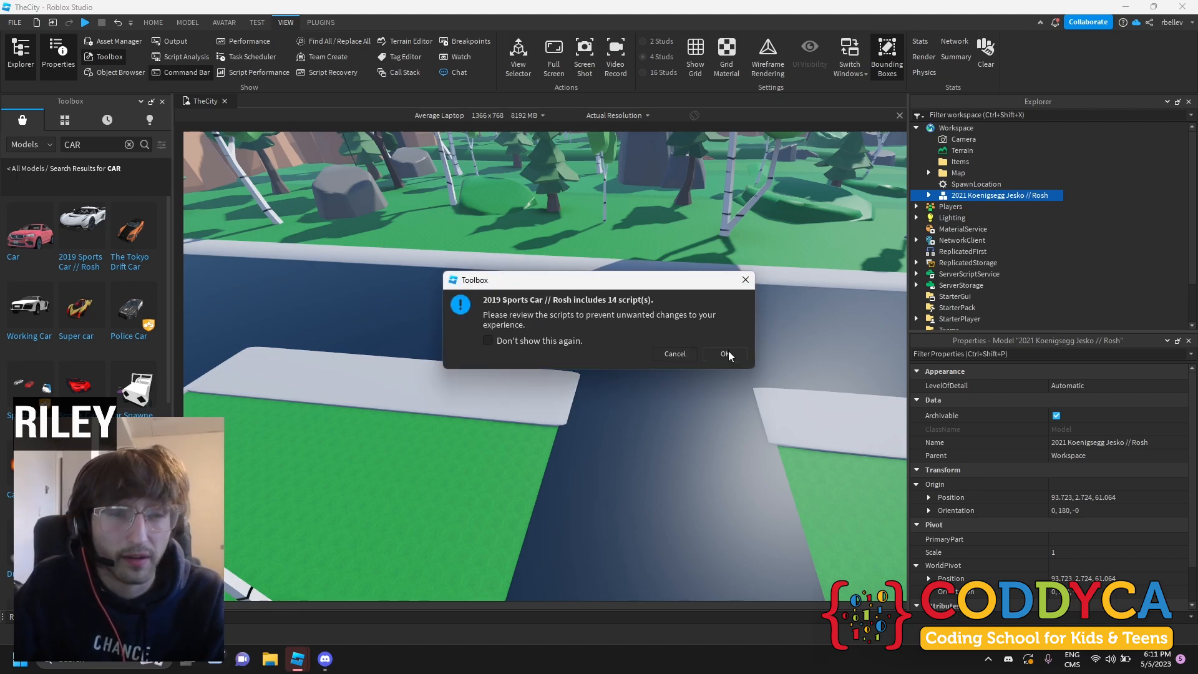
click(722, 353)
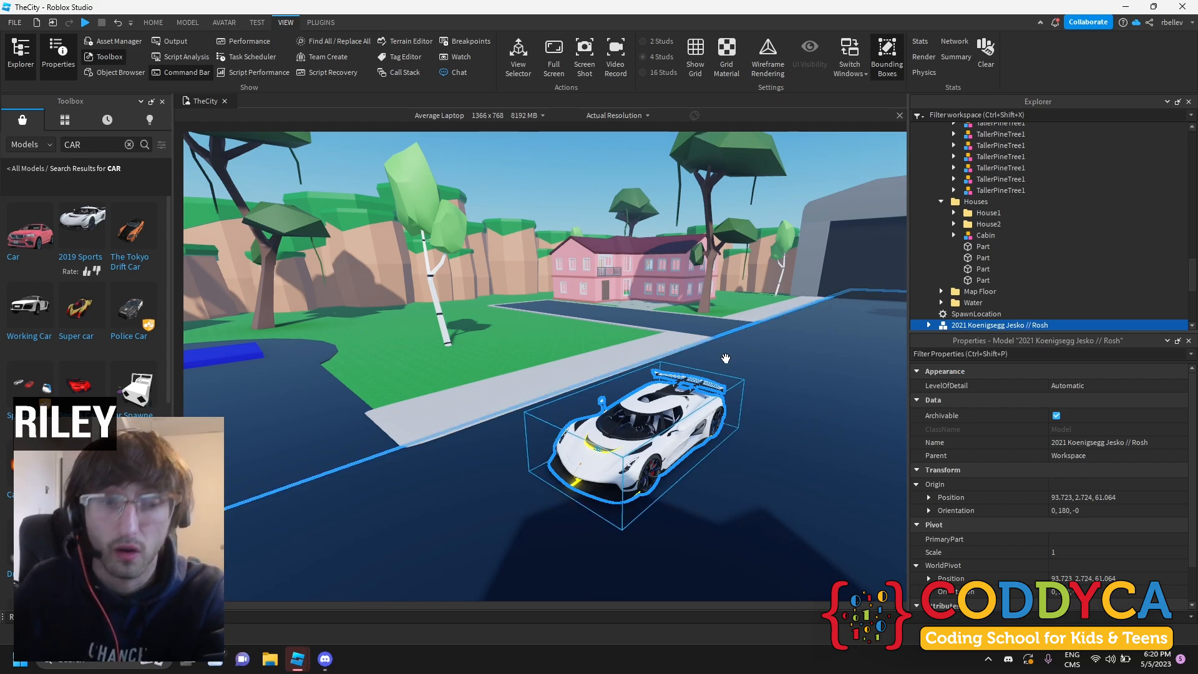
Use the car model's context menu and reposition it on the road before removing it
right_click(641, 421)
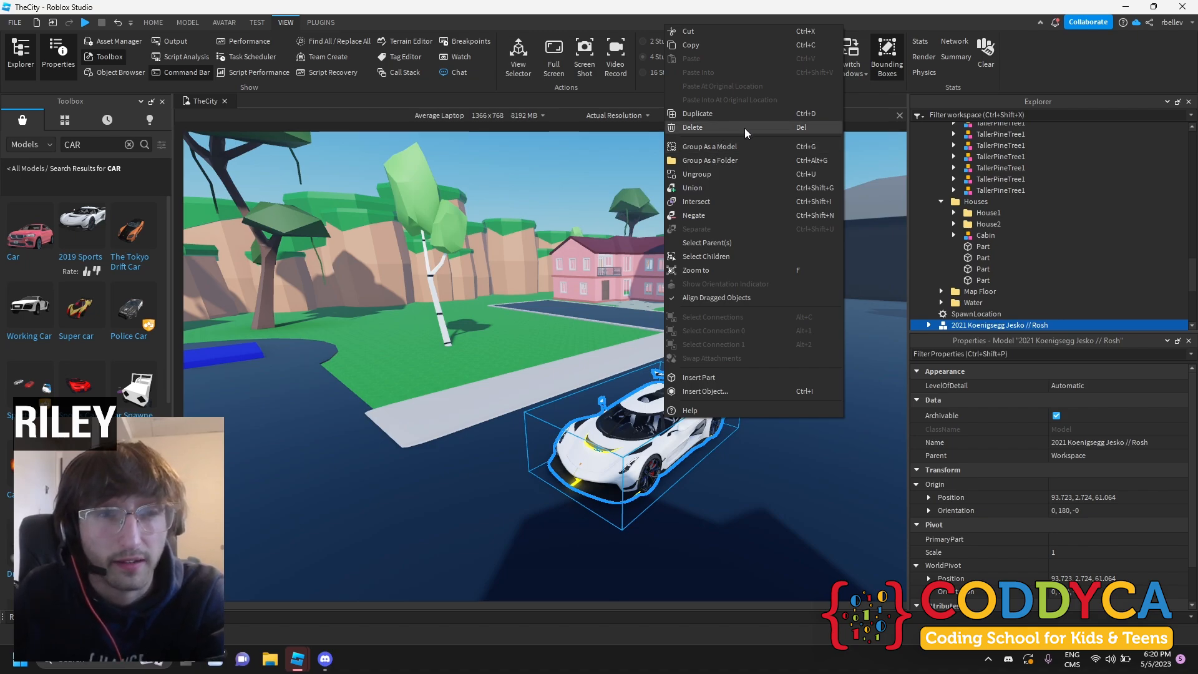
mouse_move(749, 114)
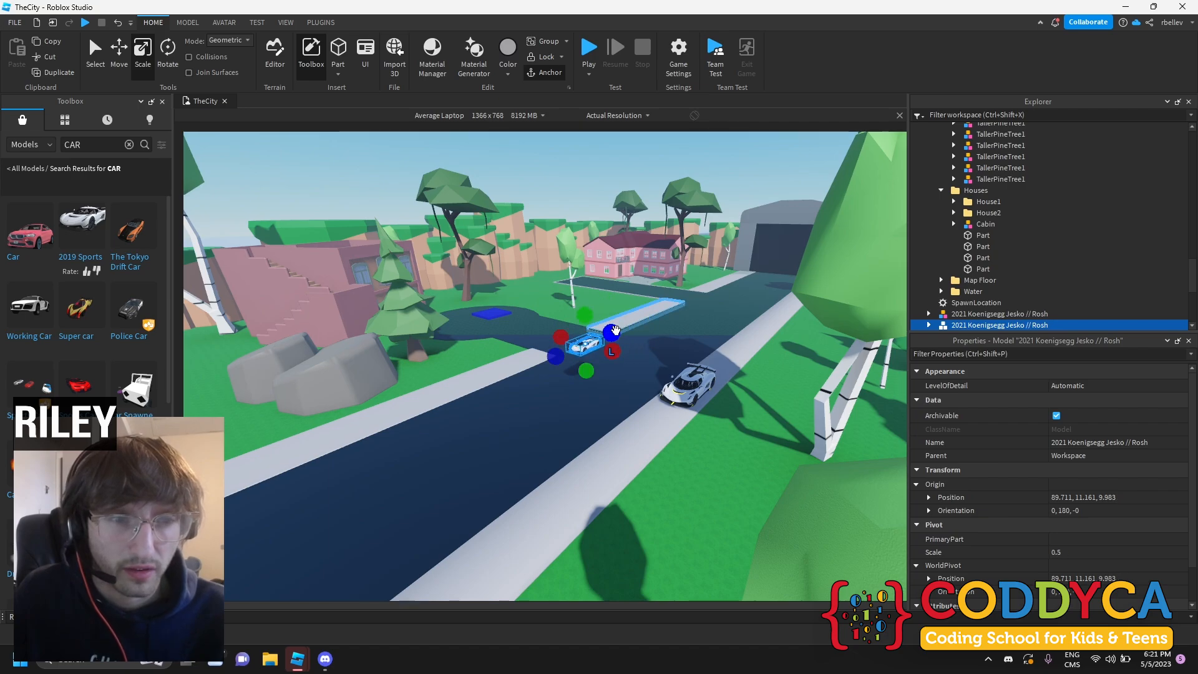
drag(611, 332, 600, 339)
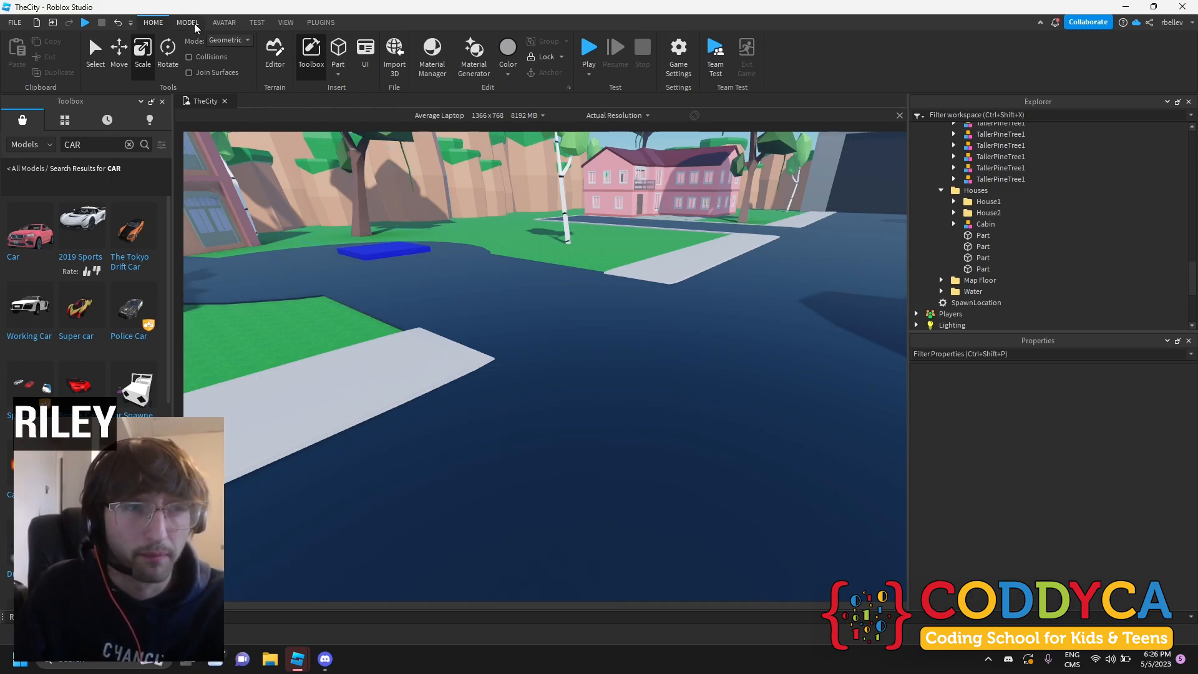
Insert a new block Part coloured yellow from the Model ribbon's colour choices
click(187, 23)
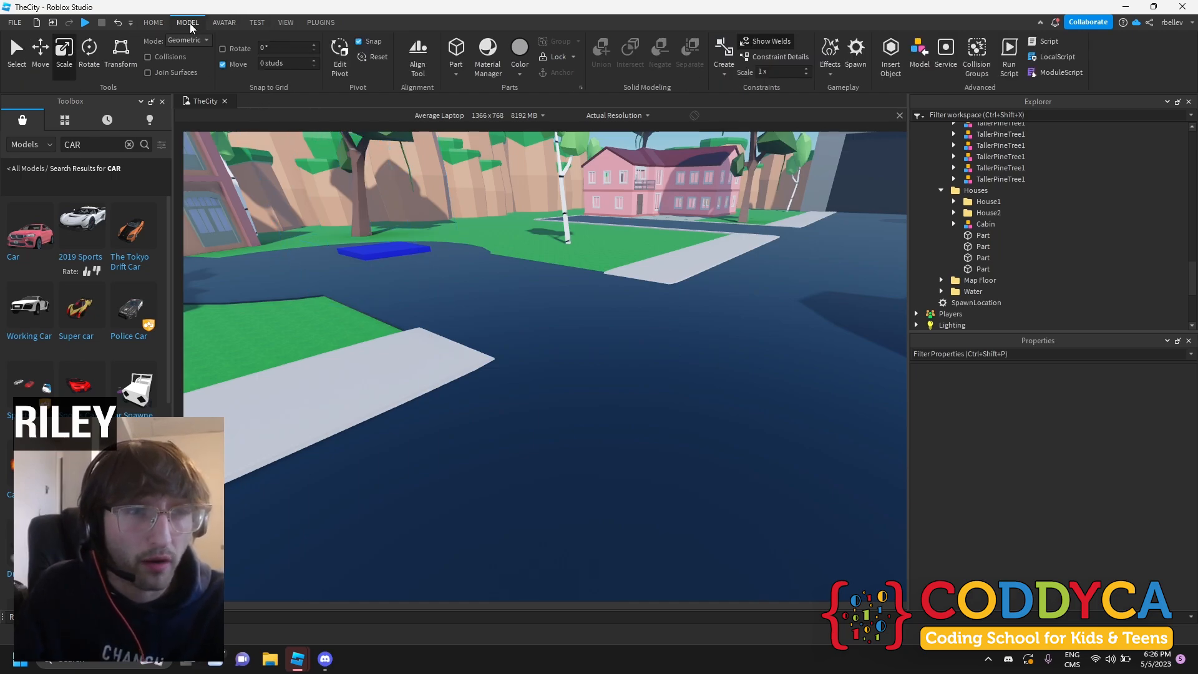
click(520, 58)
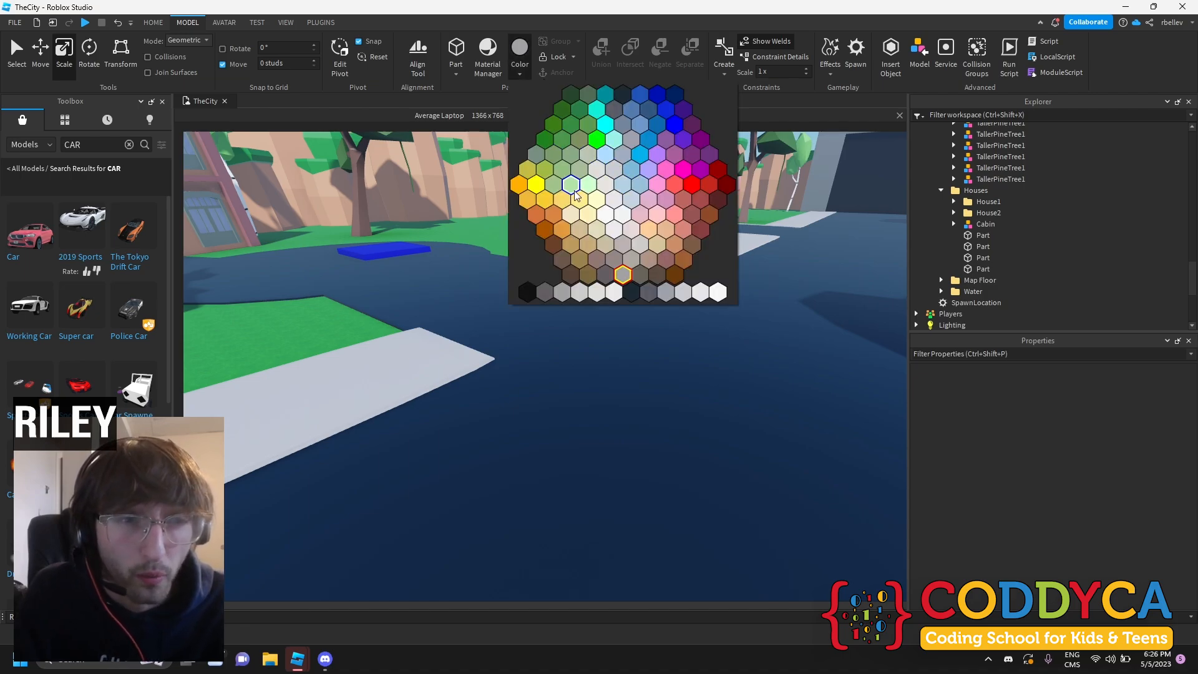
click(536, 186)
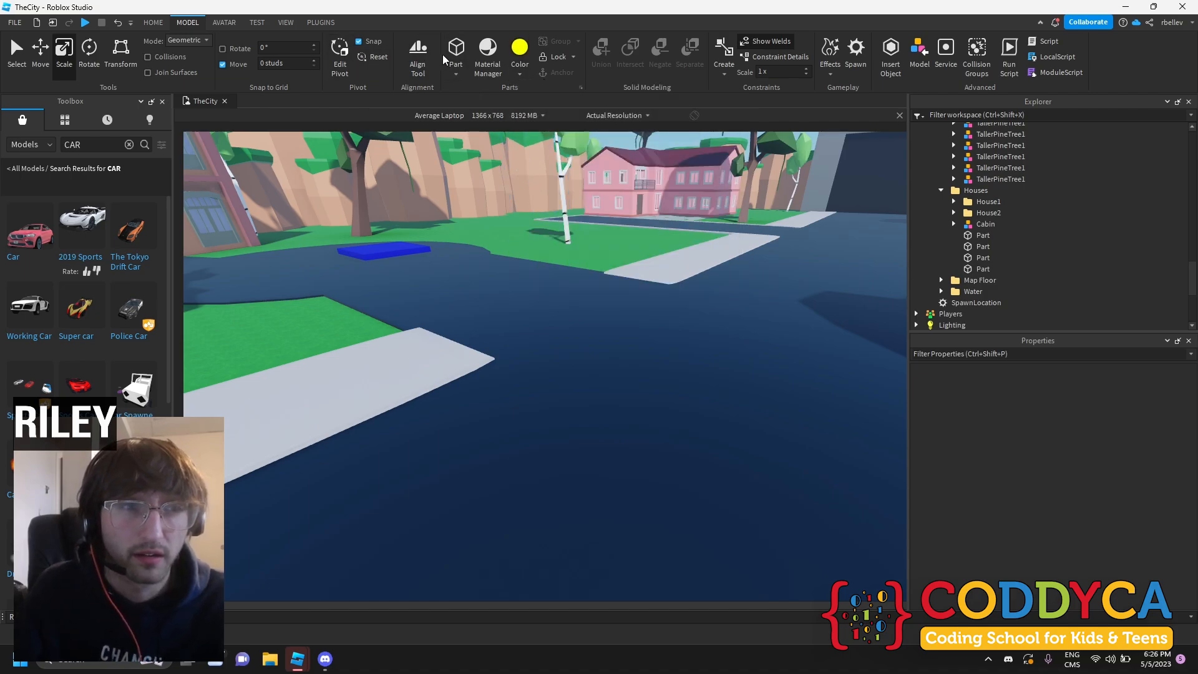
click(546, 375)
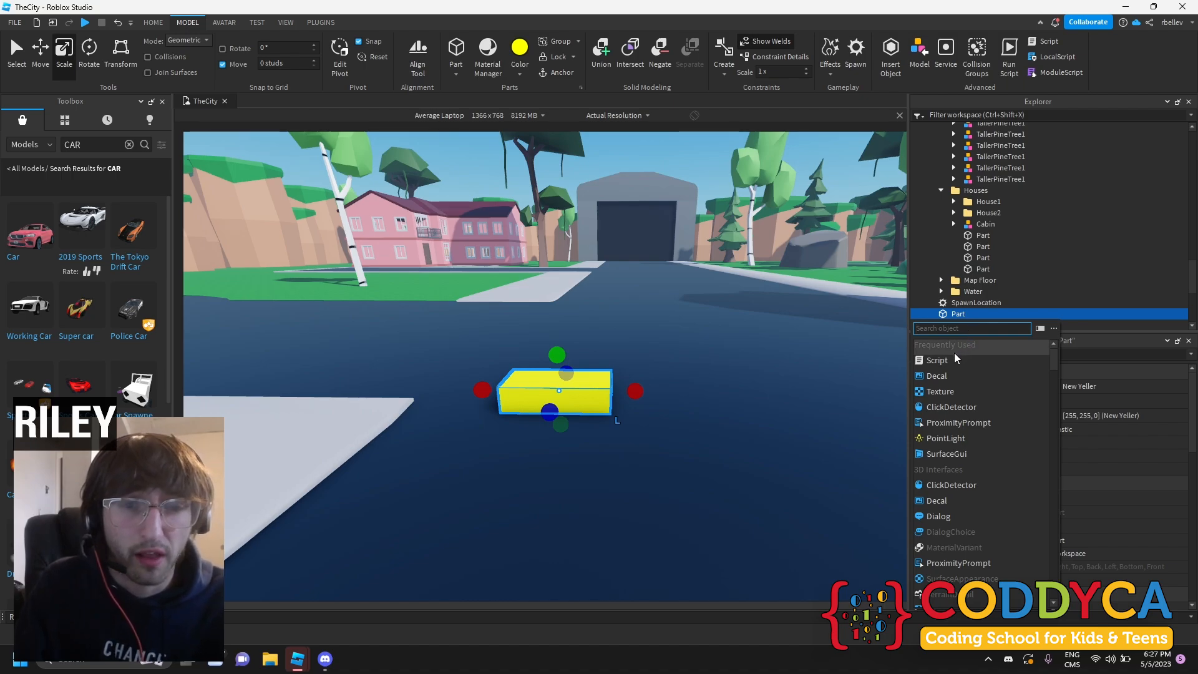
Add a Script inside the yellow Part and open it in the editor
click(936, 360)
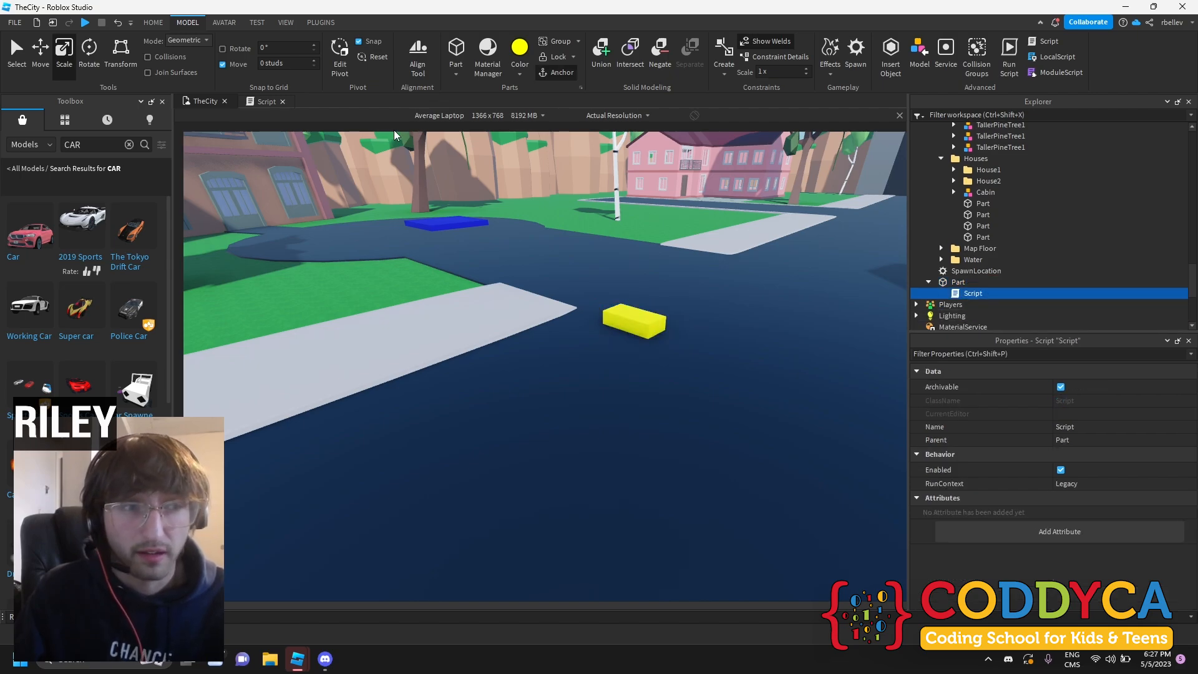
click(268, 100)
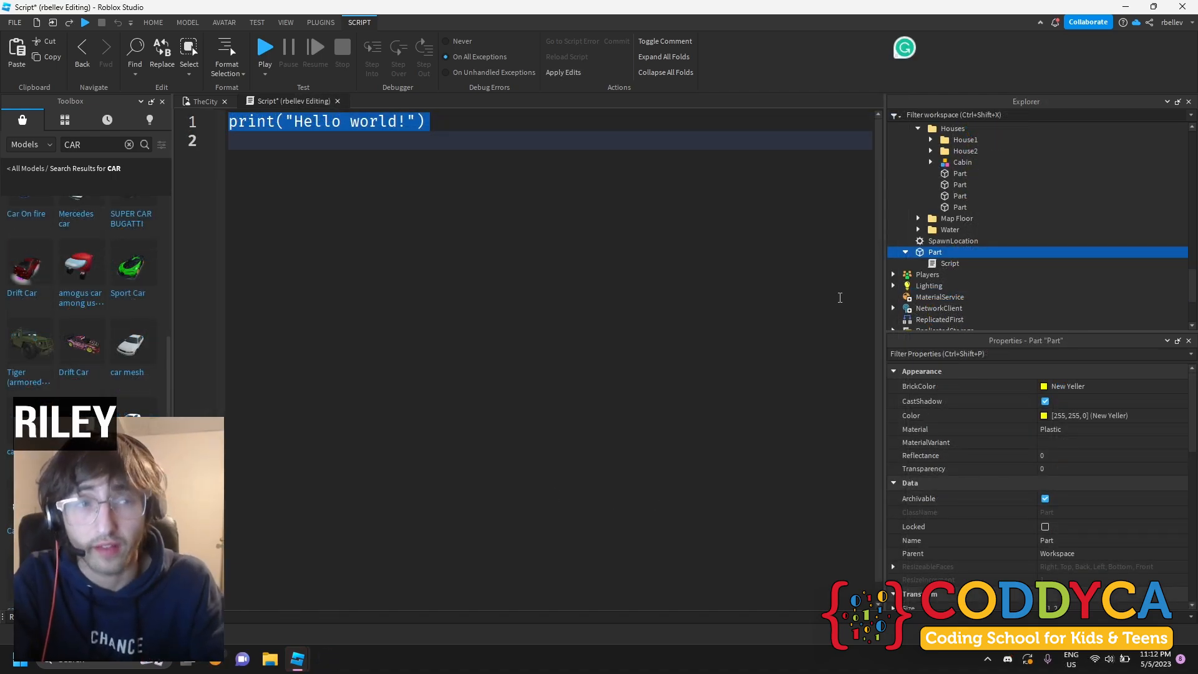
Replace the default print line with local part = script.Parent and a temporary '-- The script's parent.' comment
key(delete)
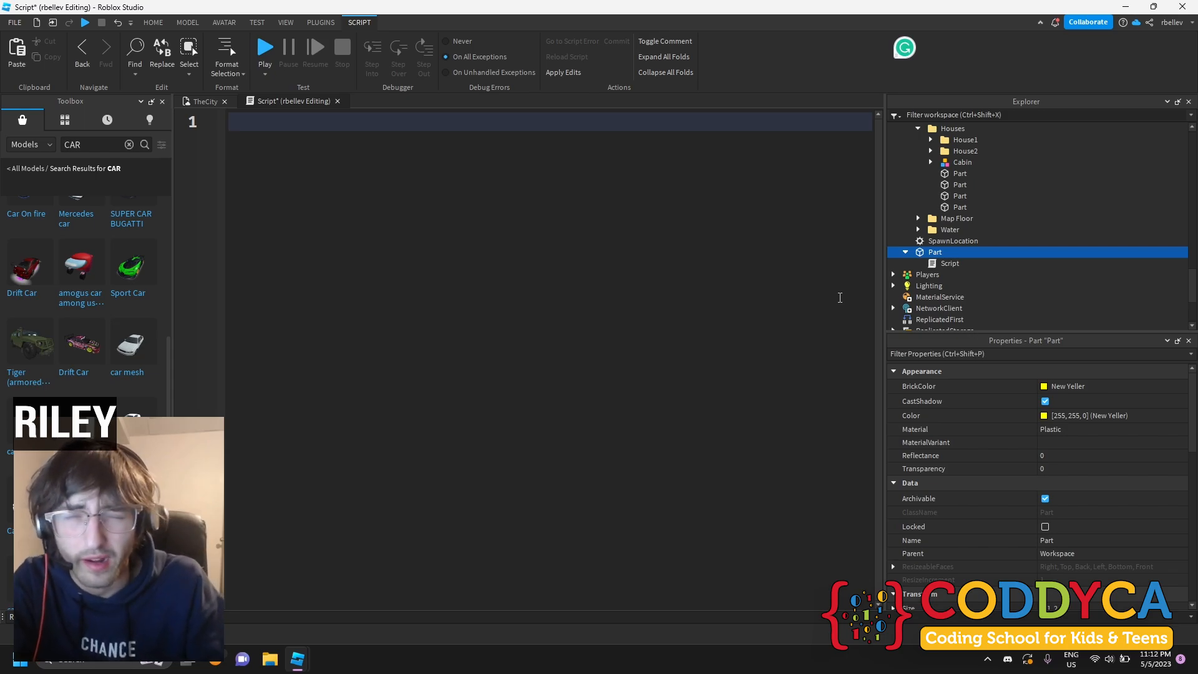
text(local part = s)
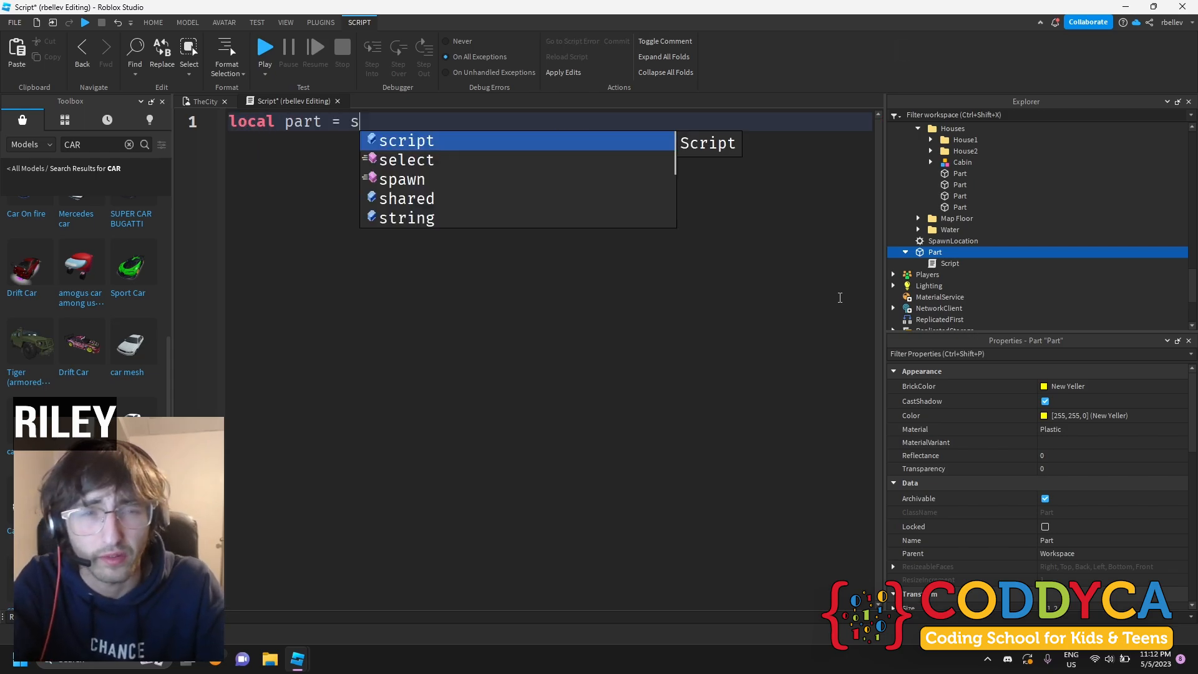
text(cript.Parent)
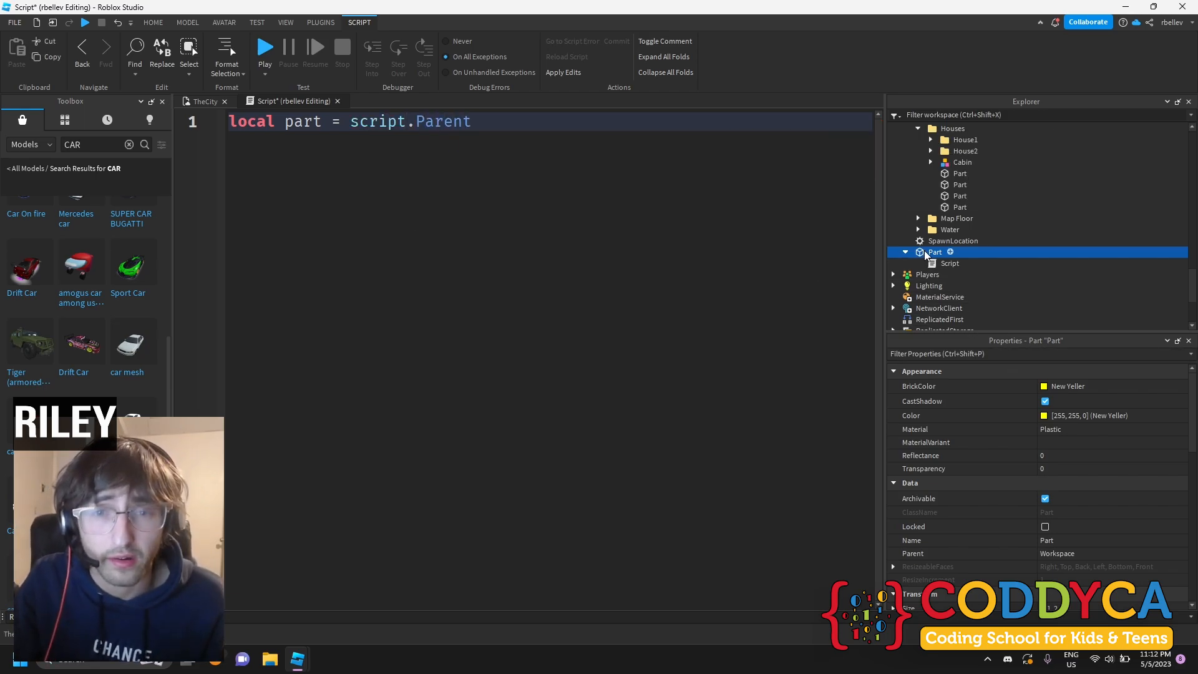
click(950, 263)
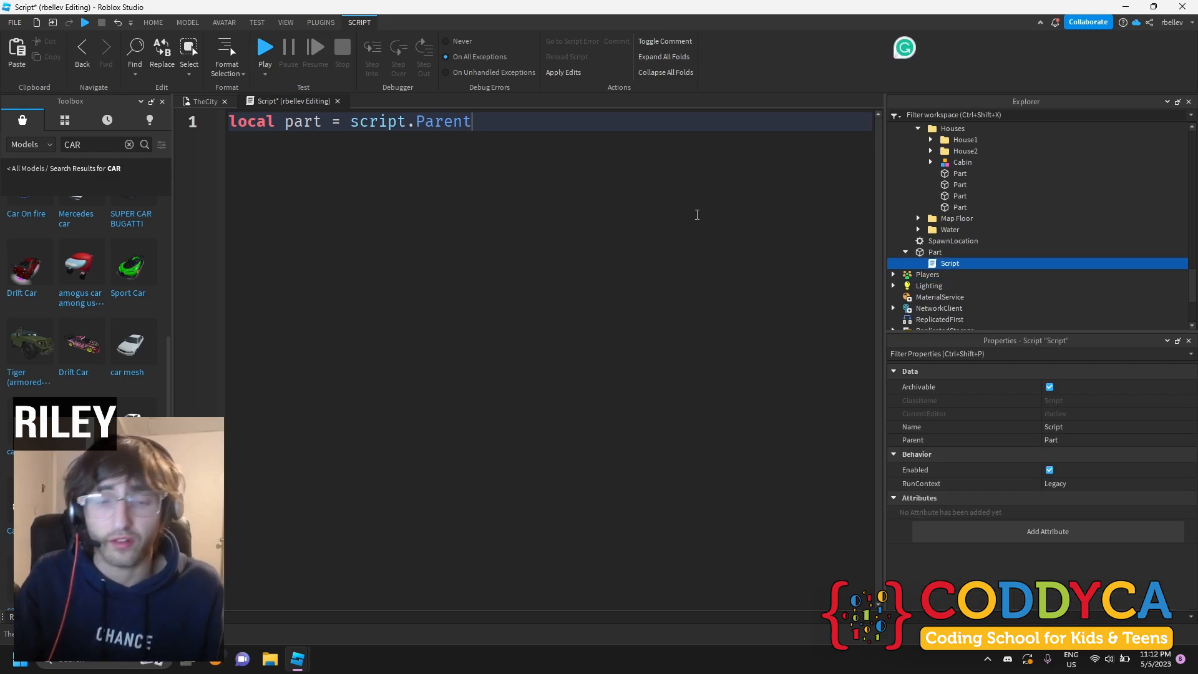
text(-- The script)
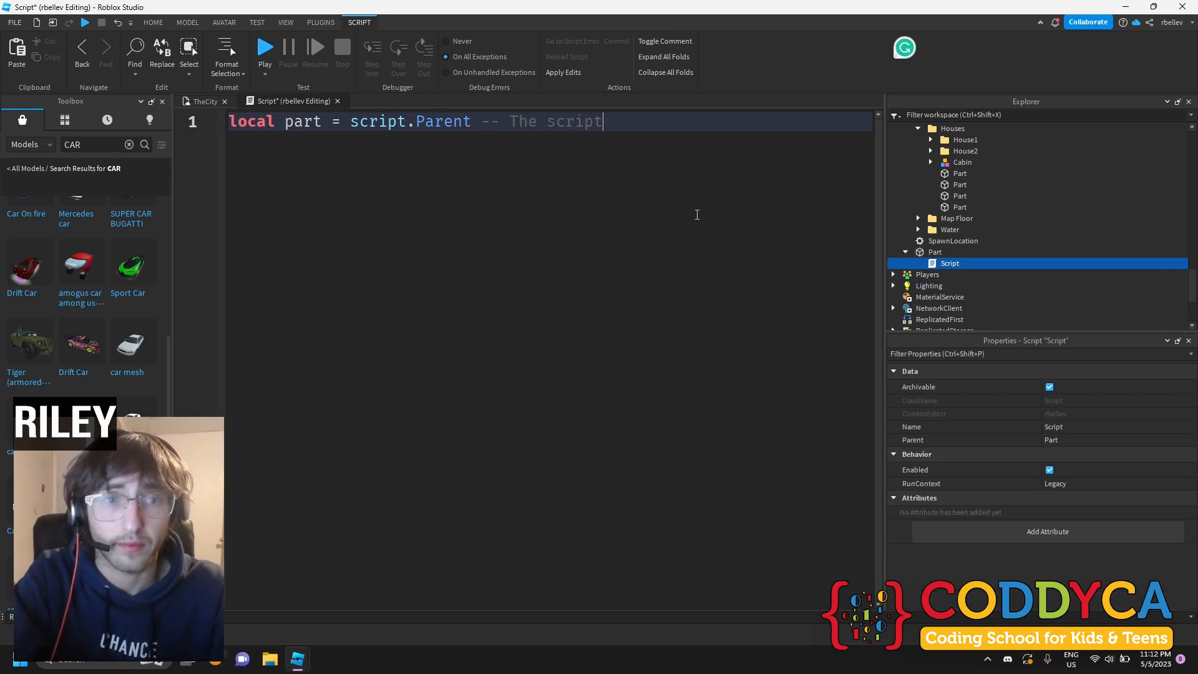
text('s parent.)
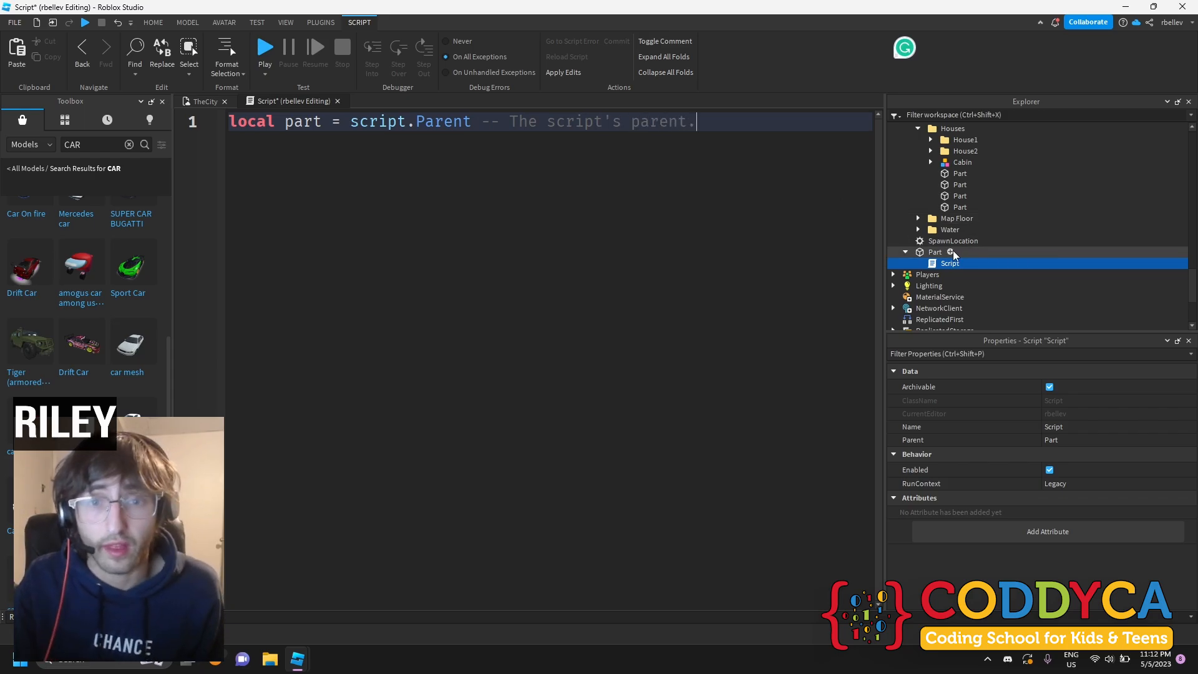
Add blank lines below line 1 and replace the old comment text with a 'Comment: This will do' note
click(935, 250)
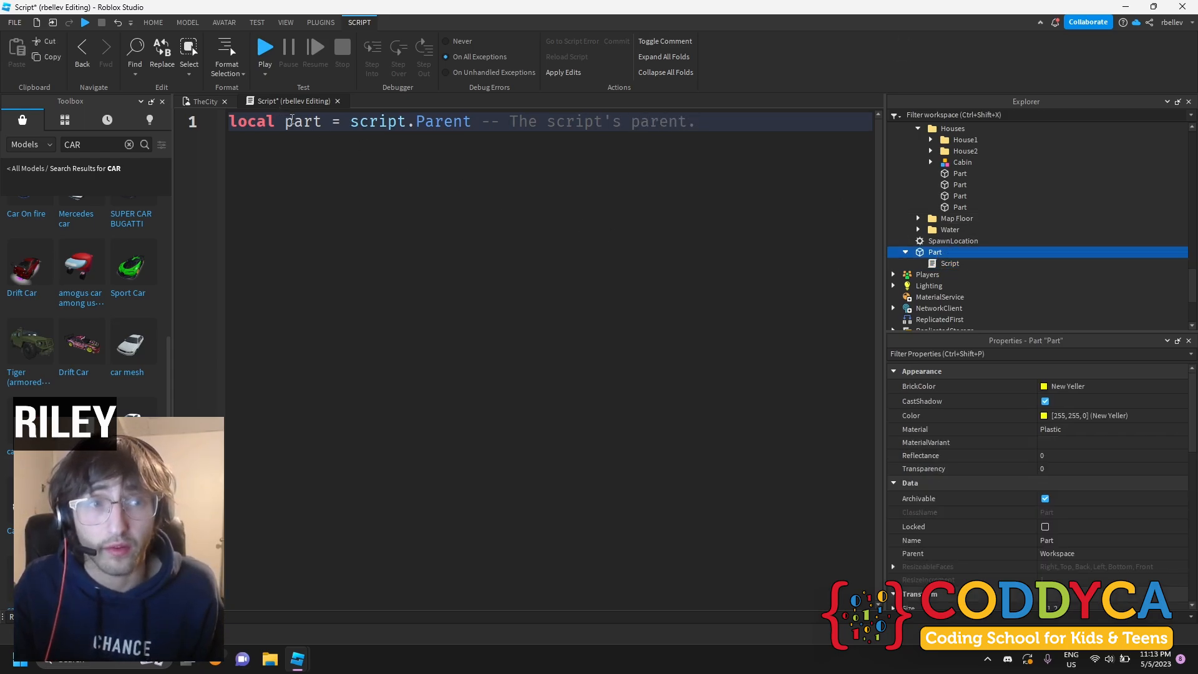
key(Enter)
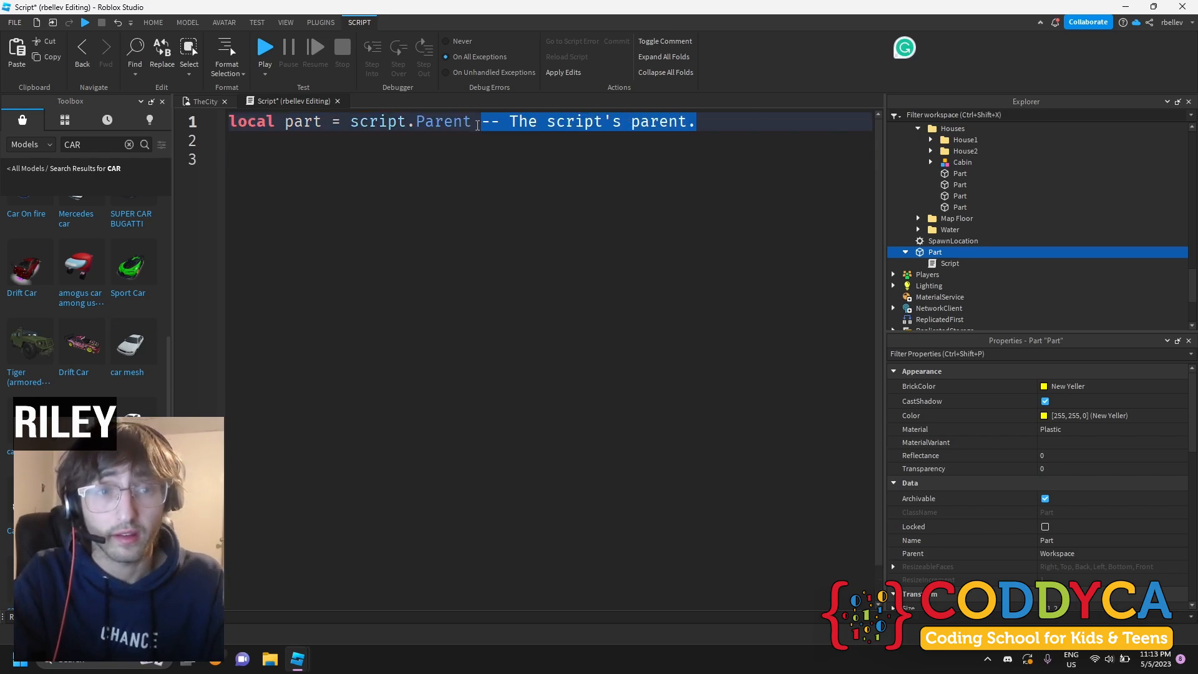
key(Delete)
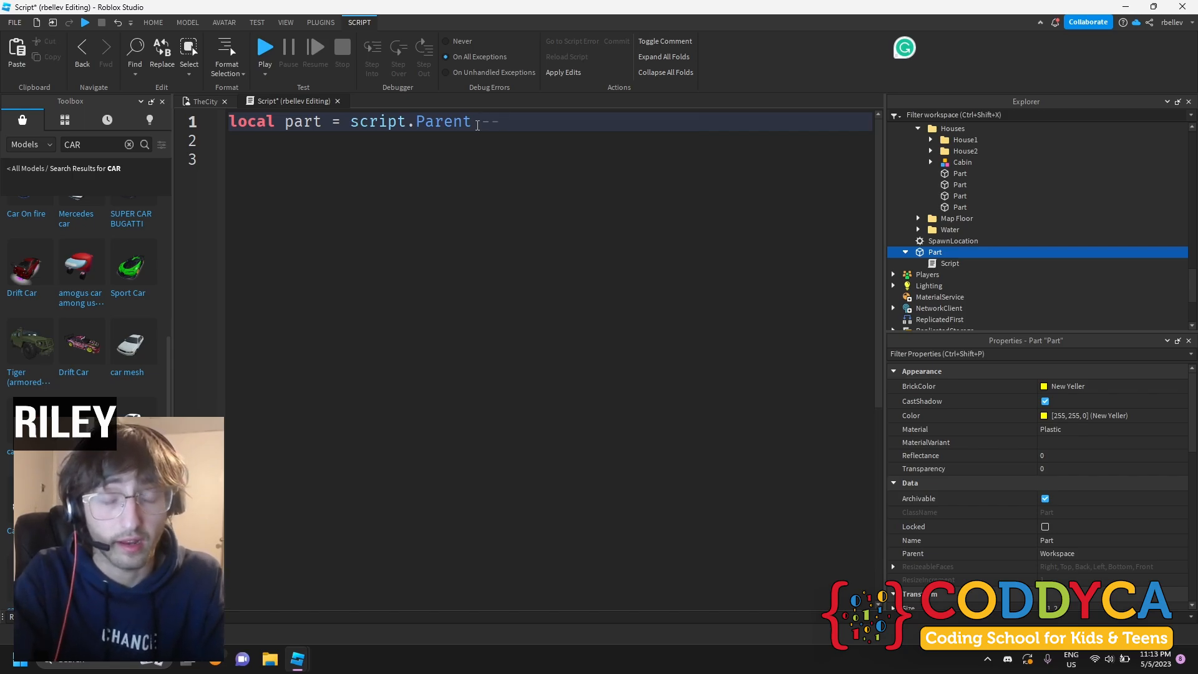
text(Comment)
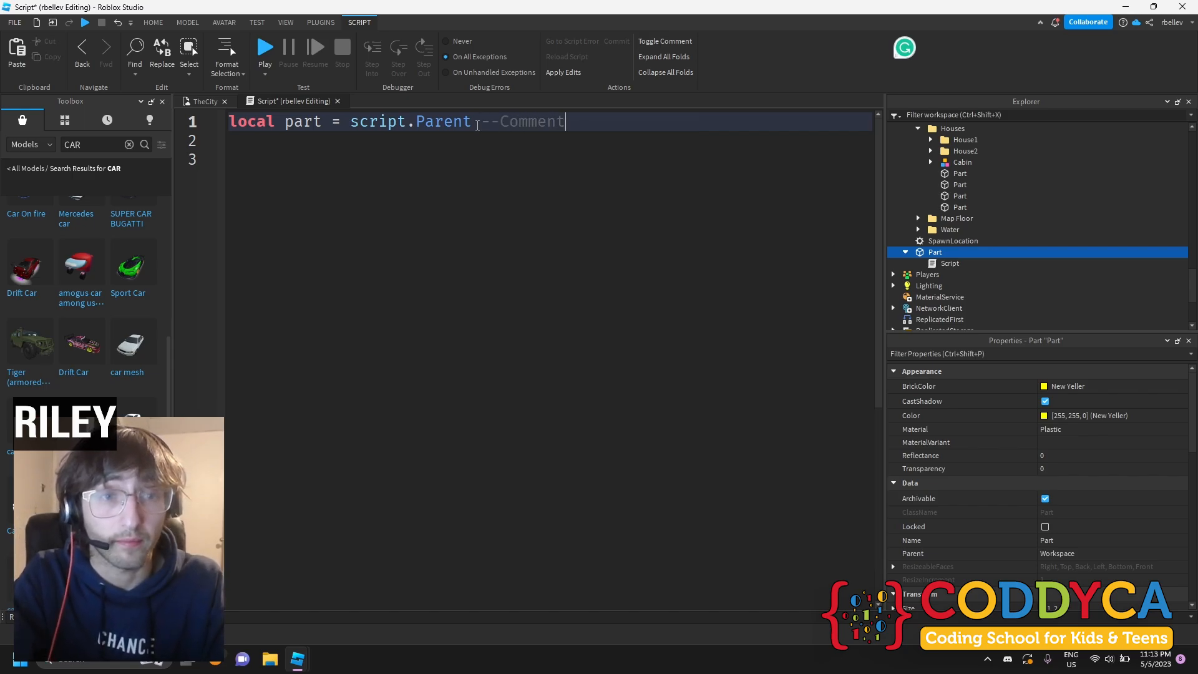
text(: This will do)
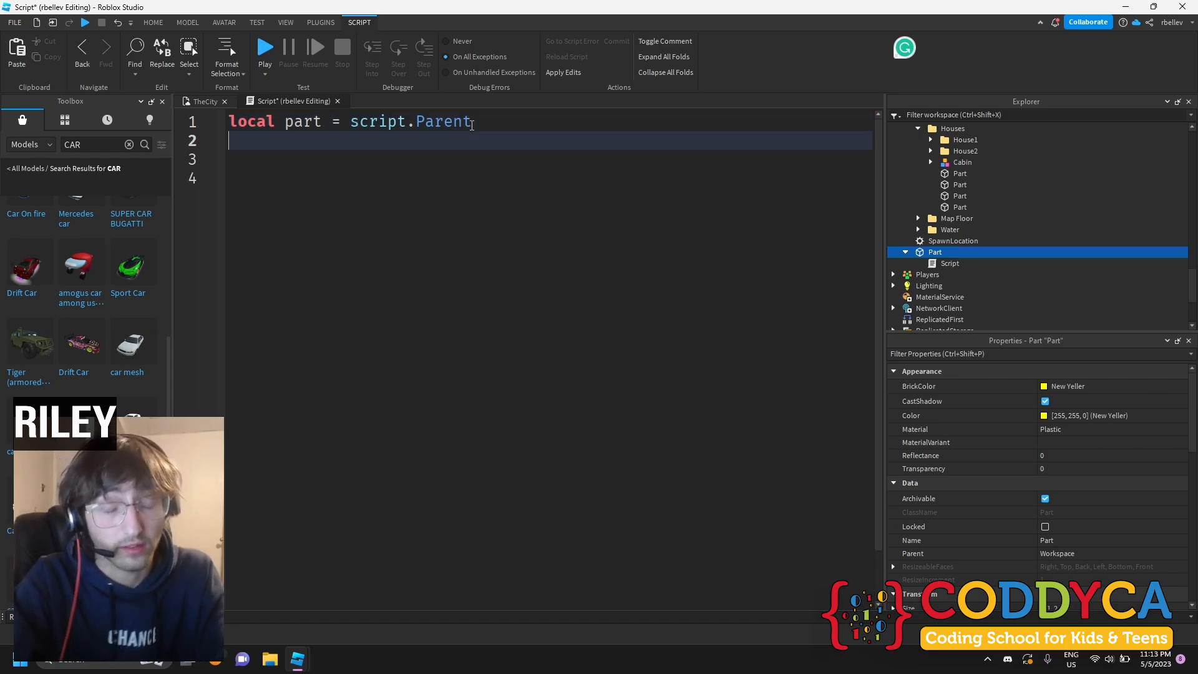
Write part.Touched:Connect(function(touch) … end) below the part variable
text(loca)
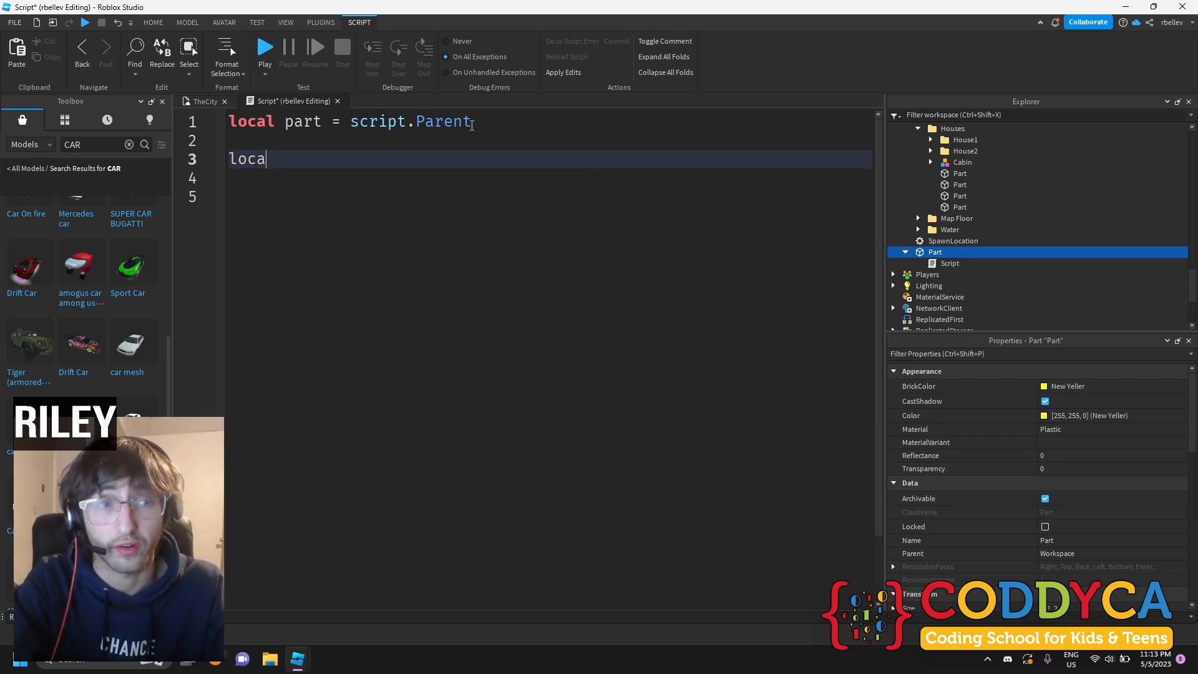
text(part.)
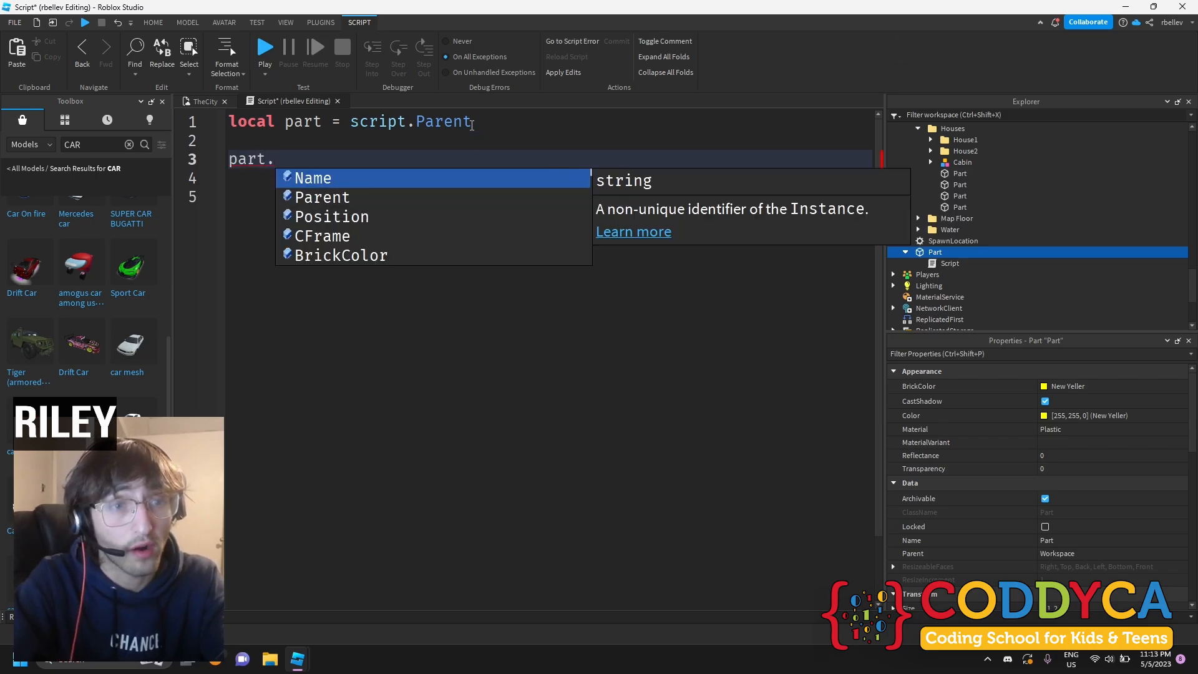
text(Touched)
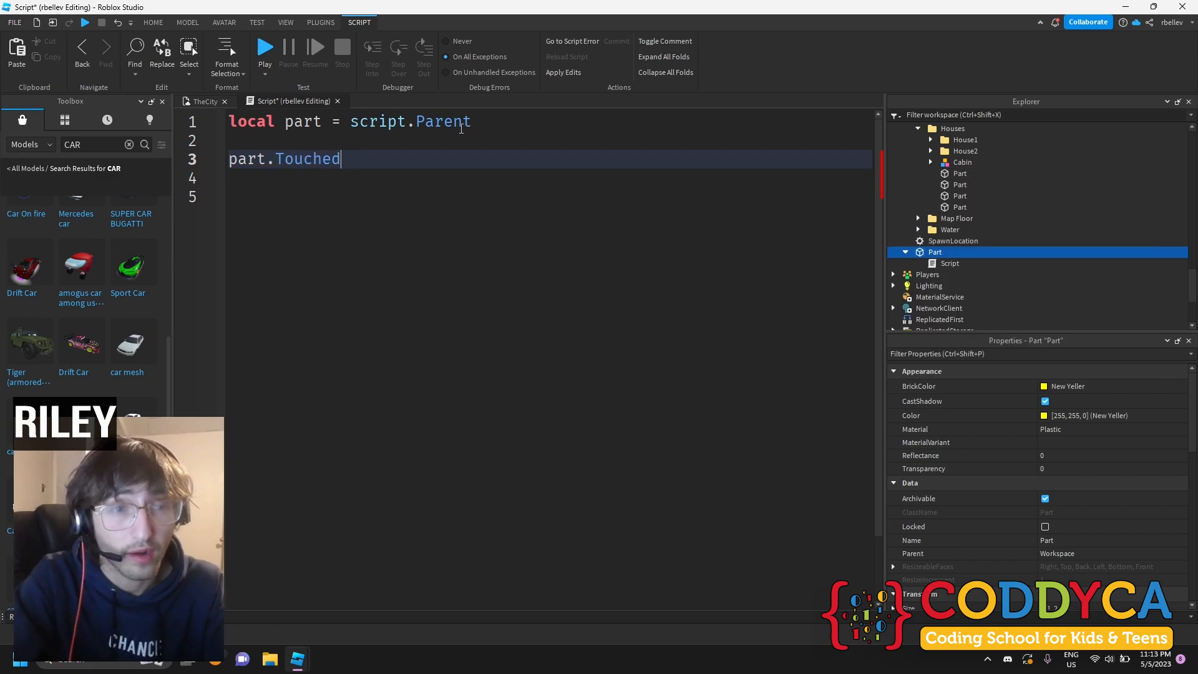
text(:Connect())
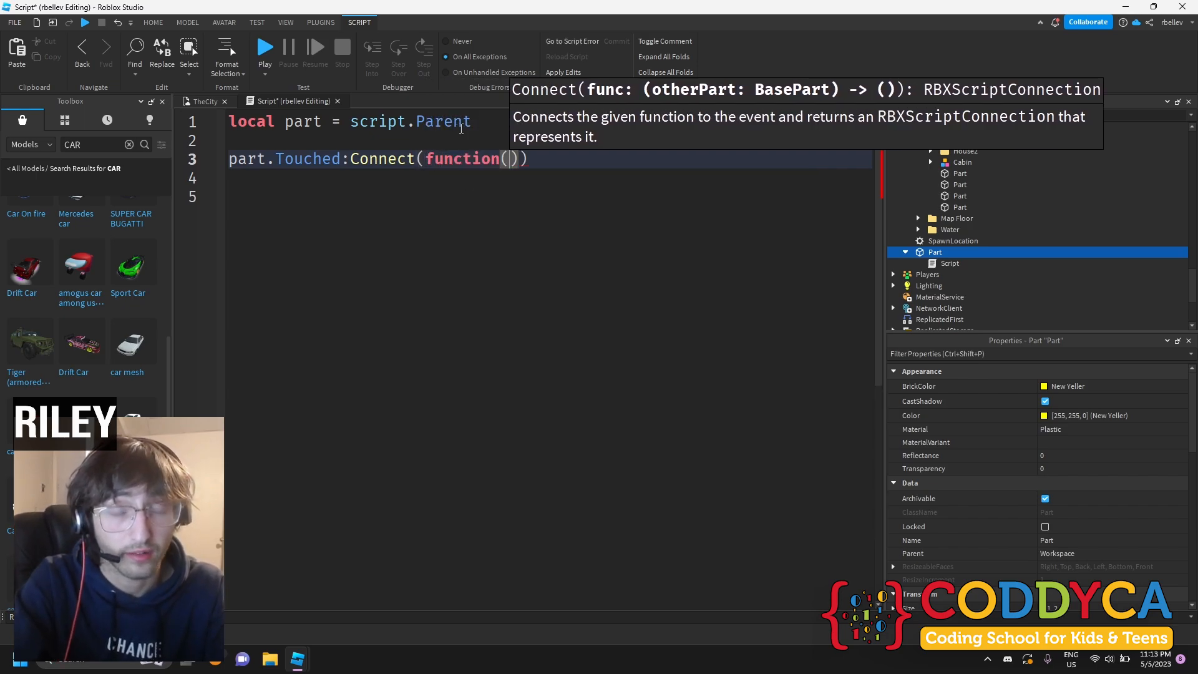
text(touch)
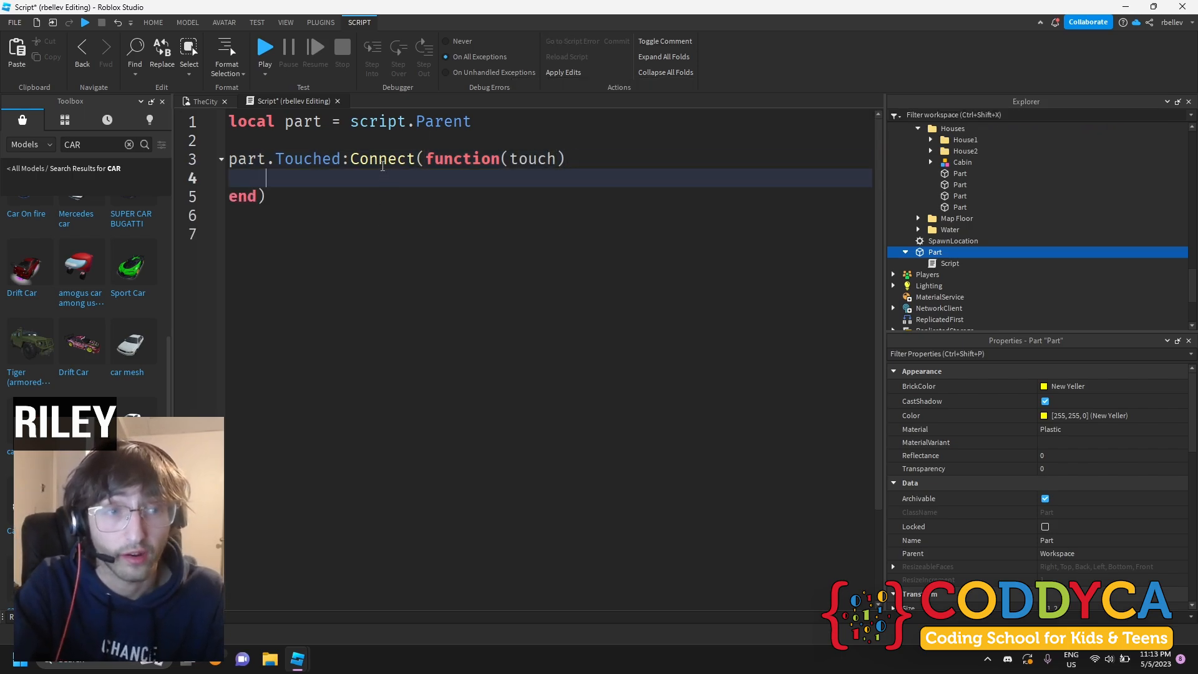
Test and remove a print(lol) line, then begin a local player = line inside the handler
text(print(lol")
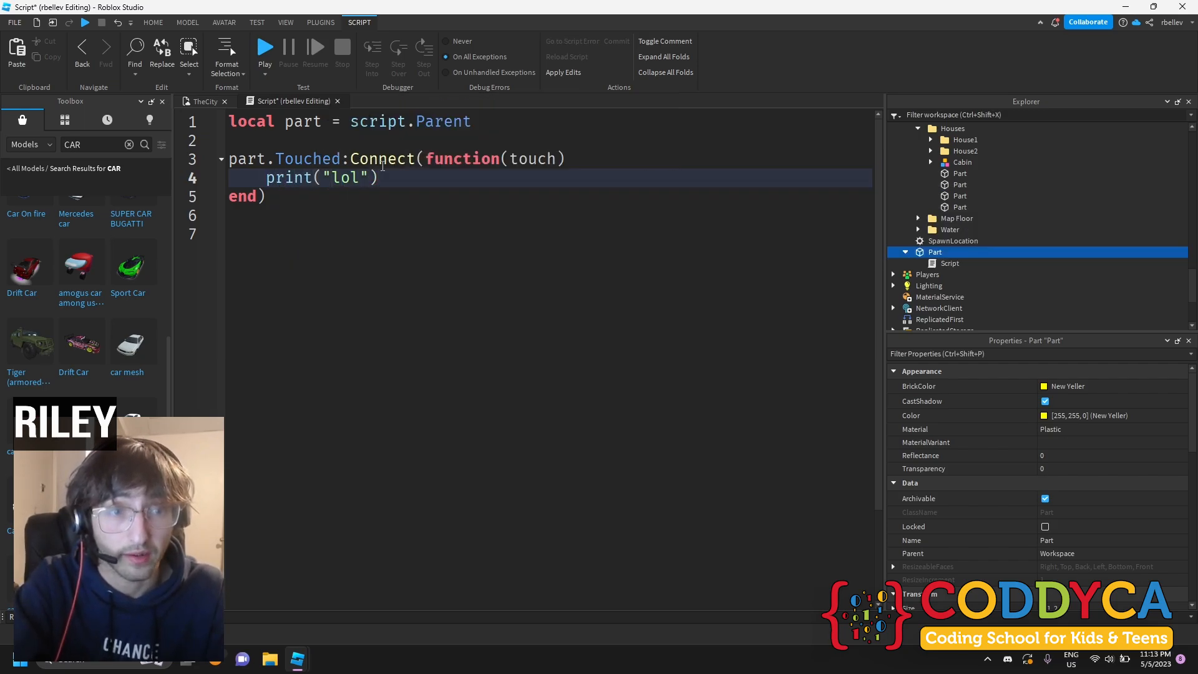
text(part.)
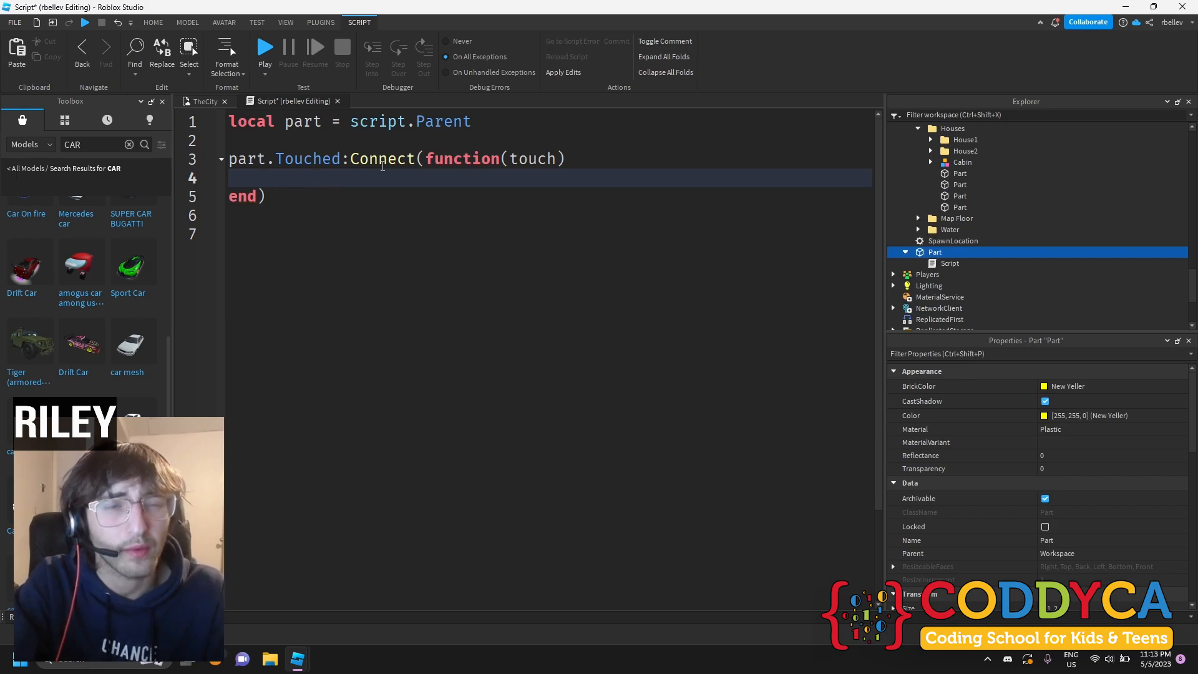
text(locapla)
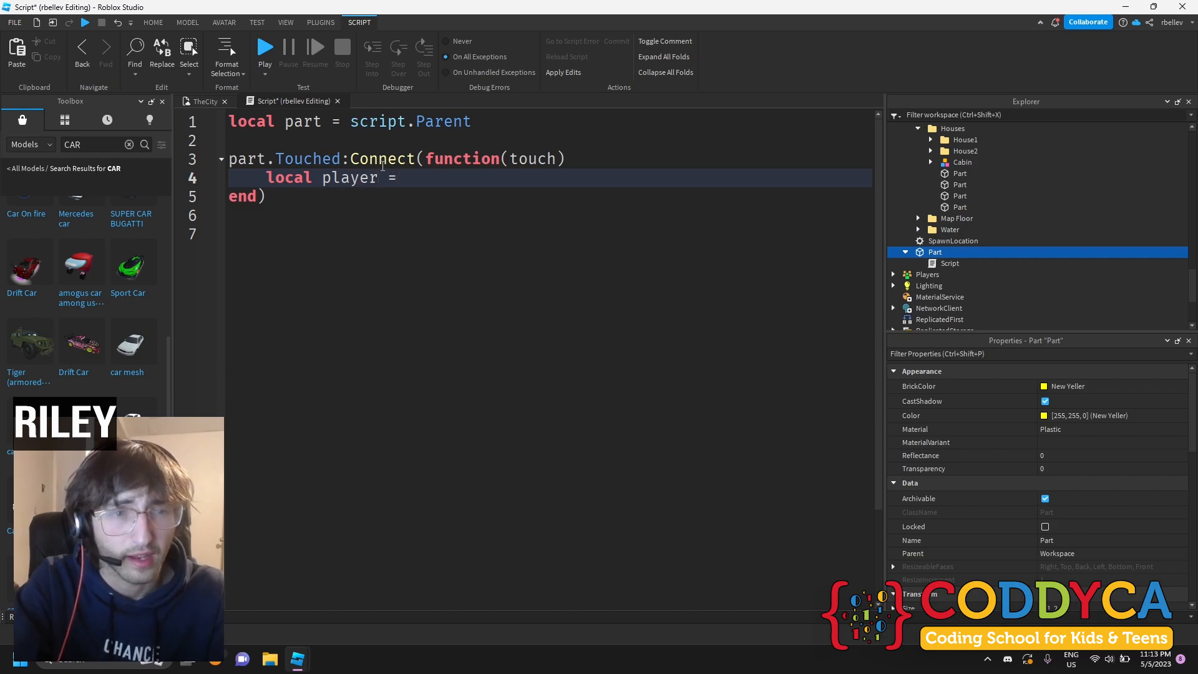
Complete local player = game.Players:GetPlayerFromCharacter(touch.Parent) and an if player then block with its comment
text(game.Players:GetPlayerFromCharacter()
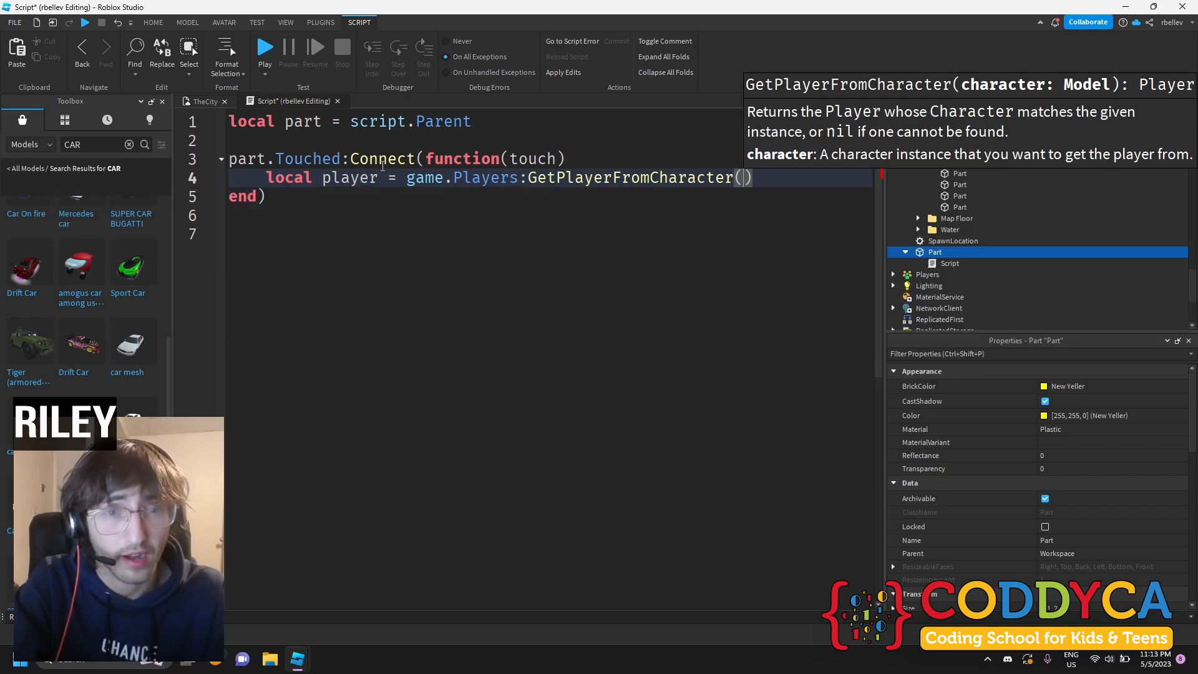
text(touch)
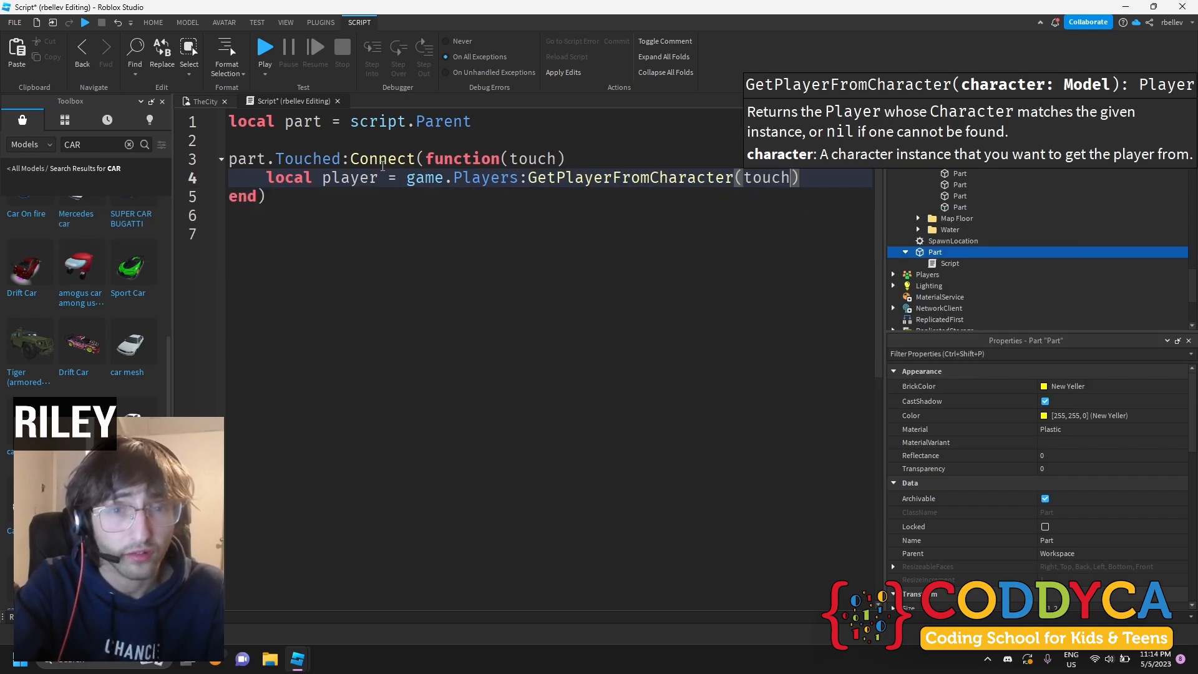
text(.Parent)
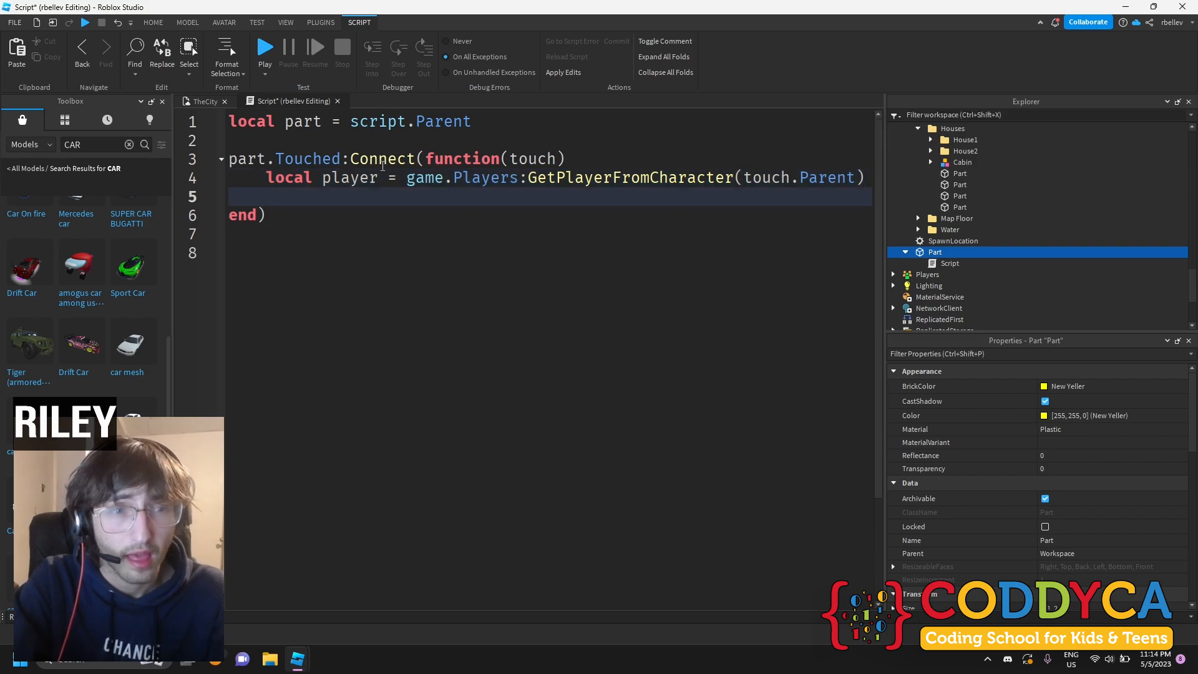
text(if player)
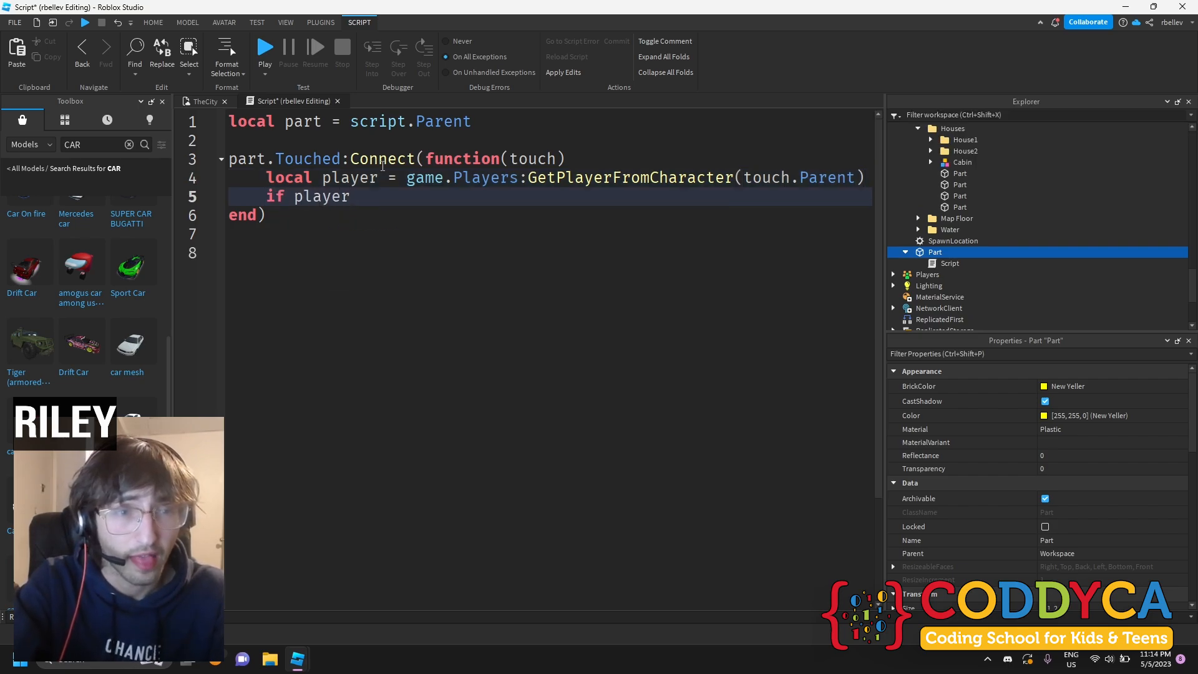
text(then)
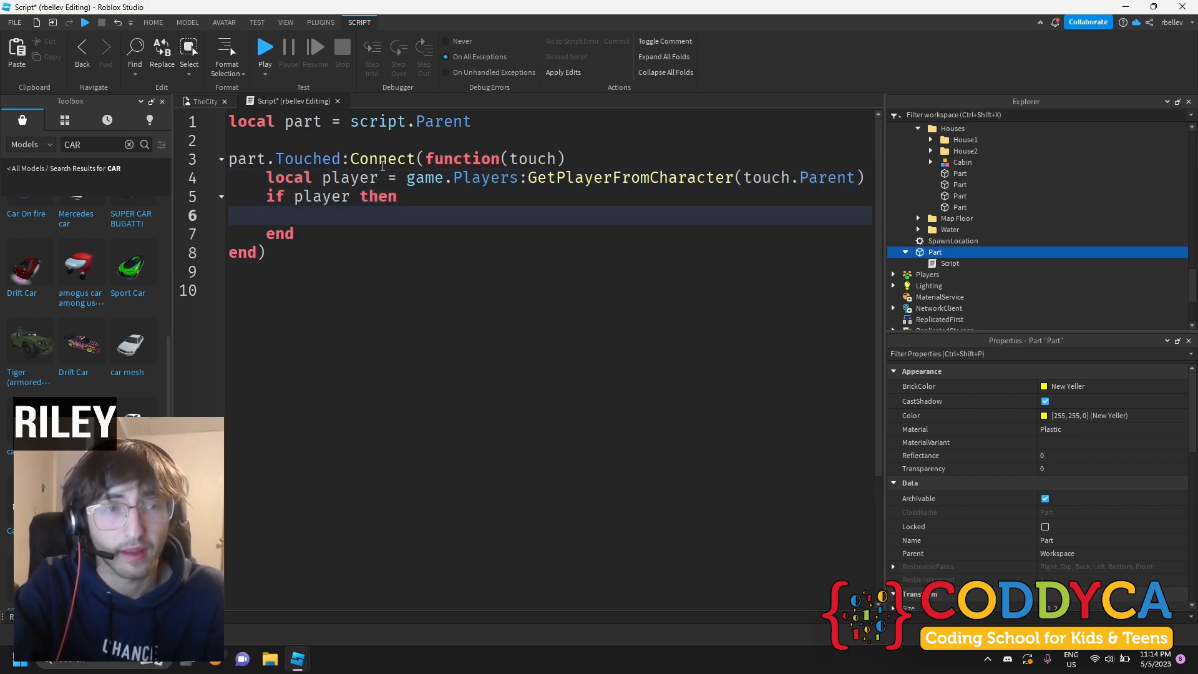
click(413, 196)
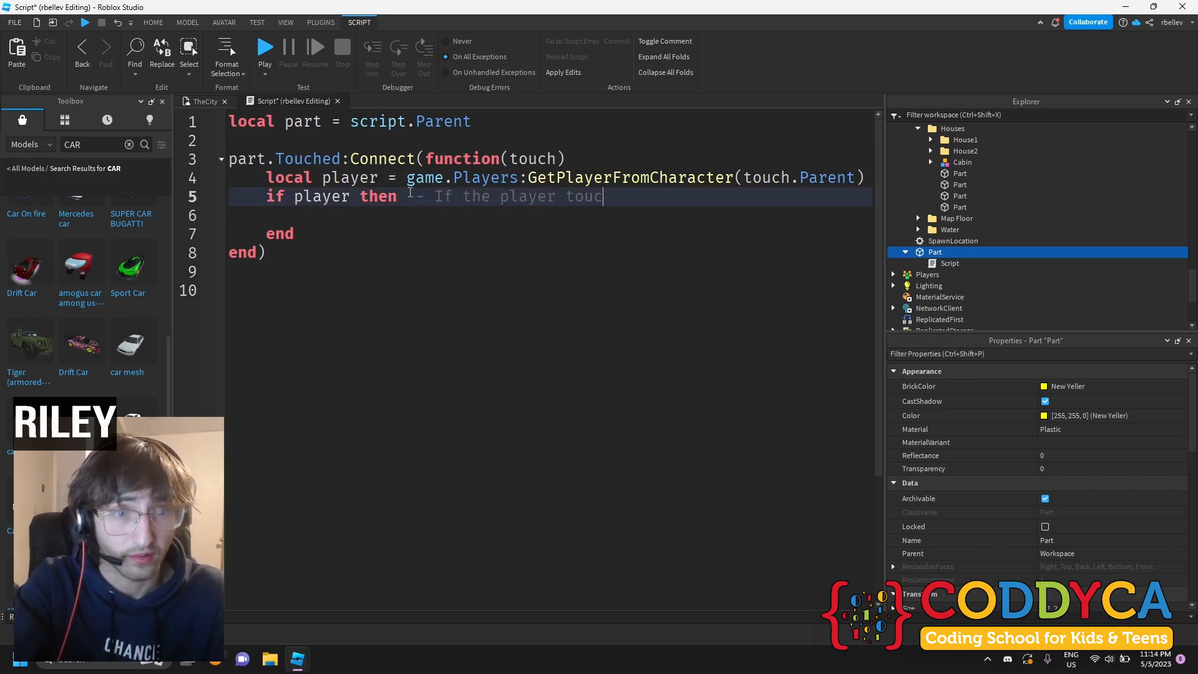
text(hes the part, it will change.)
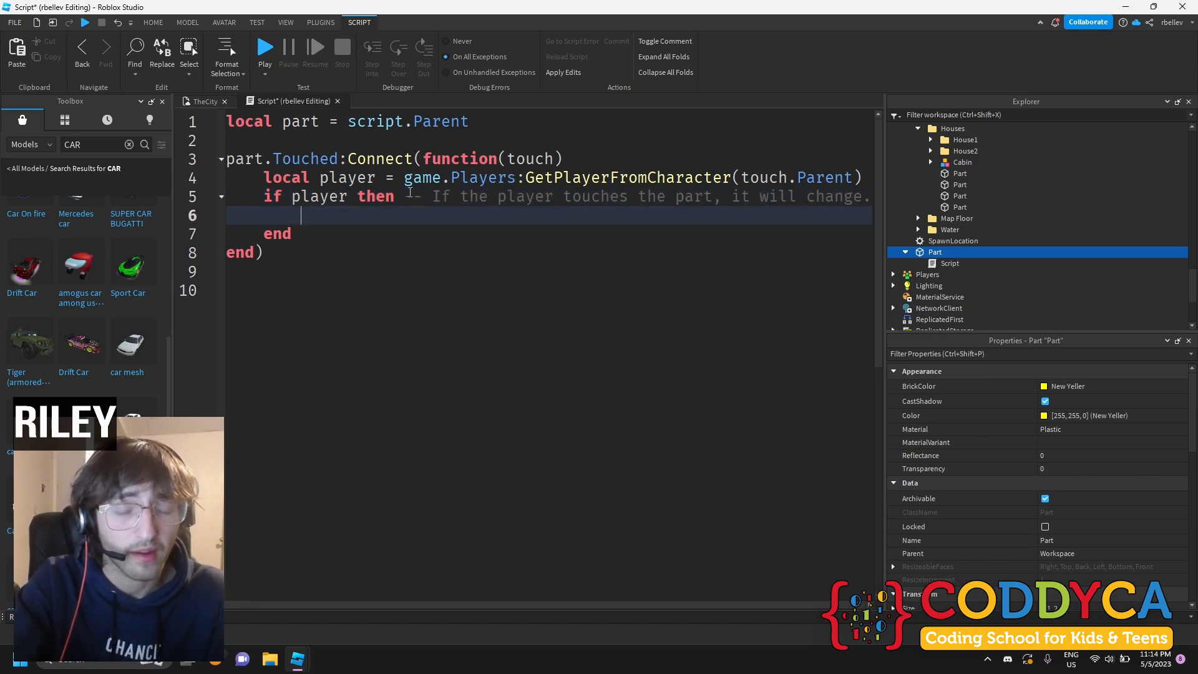
Set part.BrickColor = BrickColor.new(1,0,0) inside the if player block
text(part.)
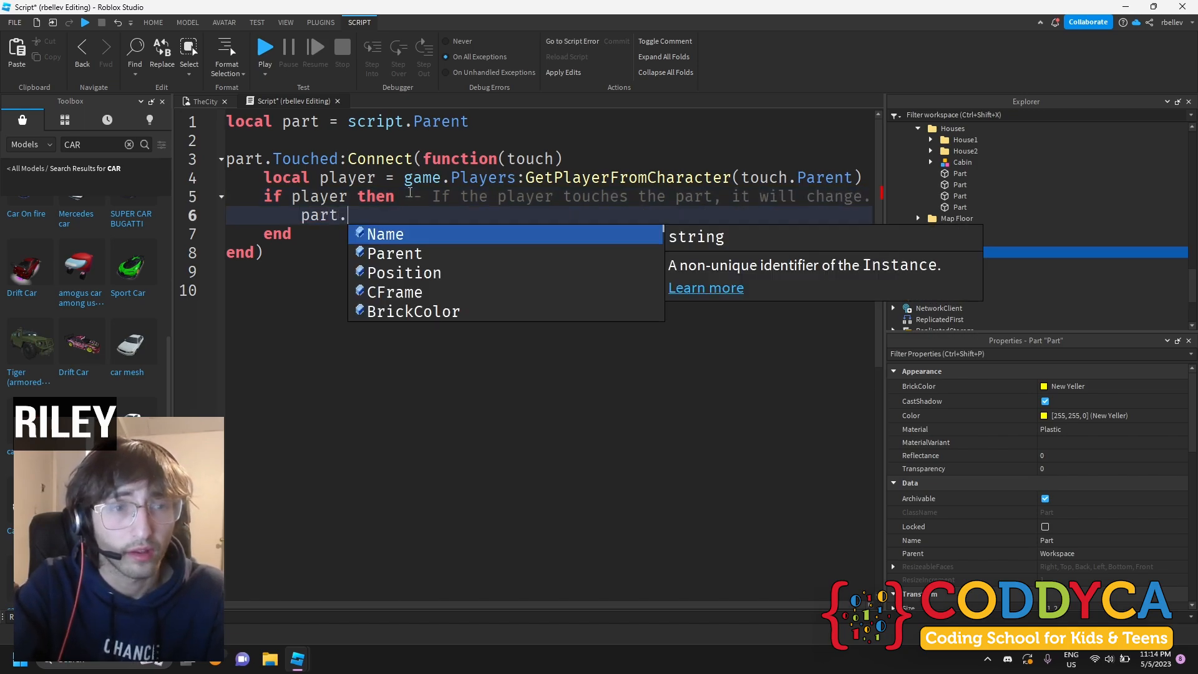
text(BrickColor)
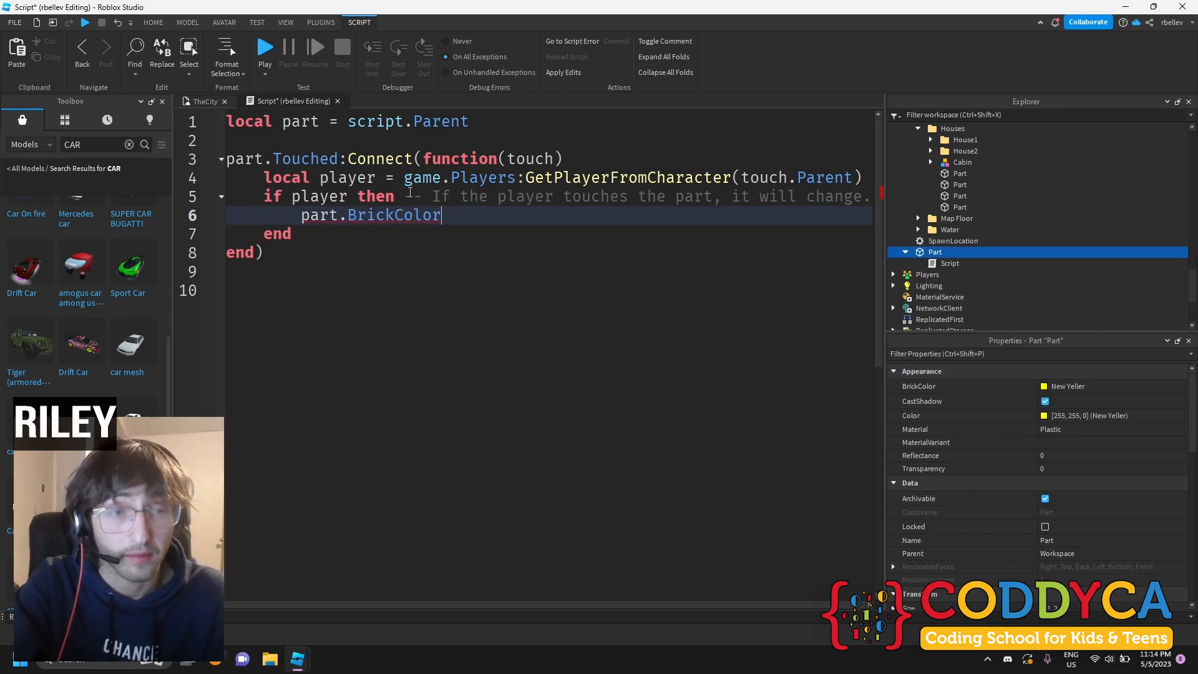
text(= new.)
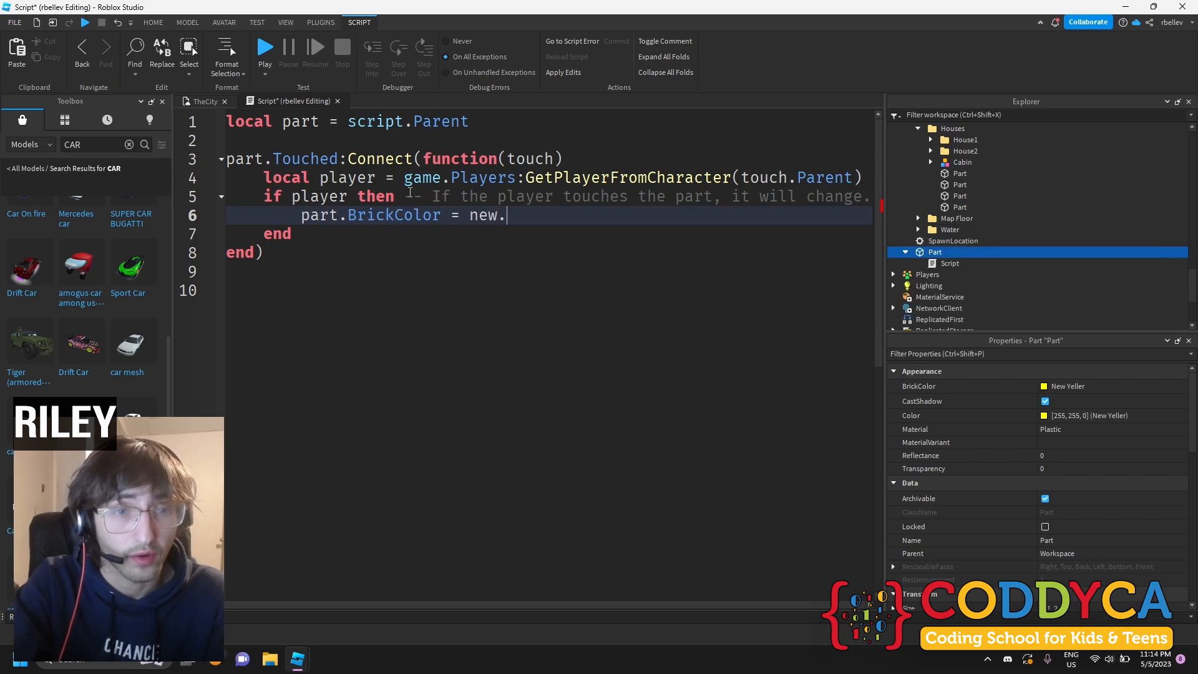
text(brickColor.)
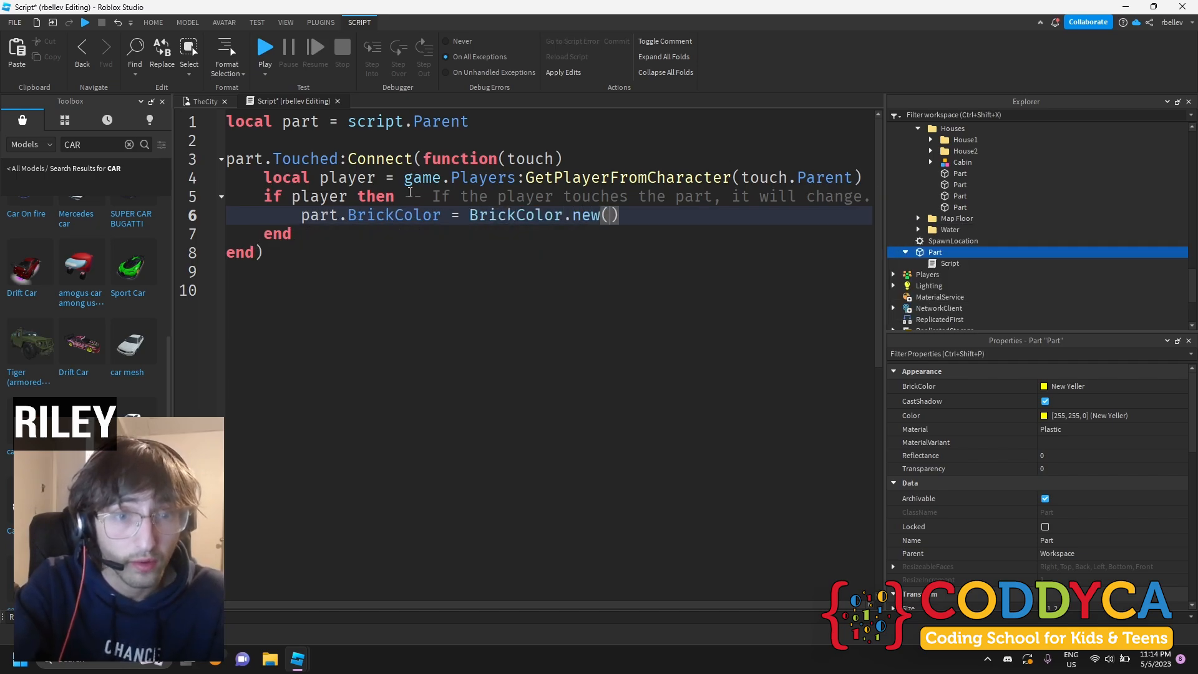
text(0)
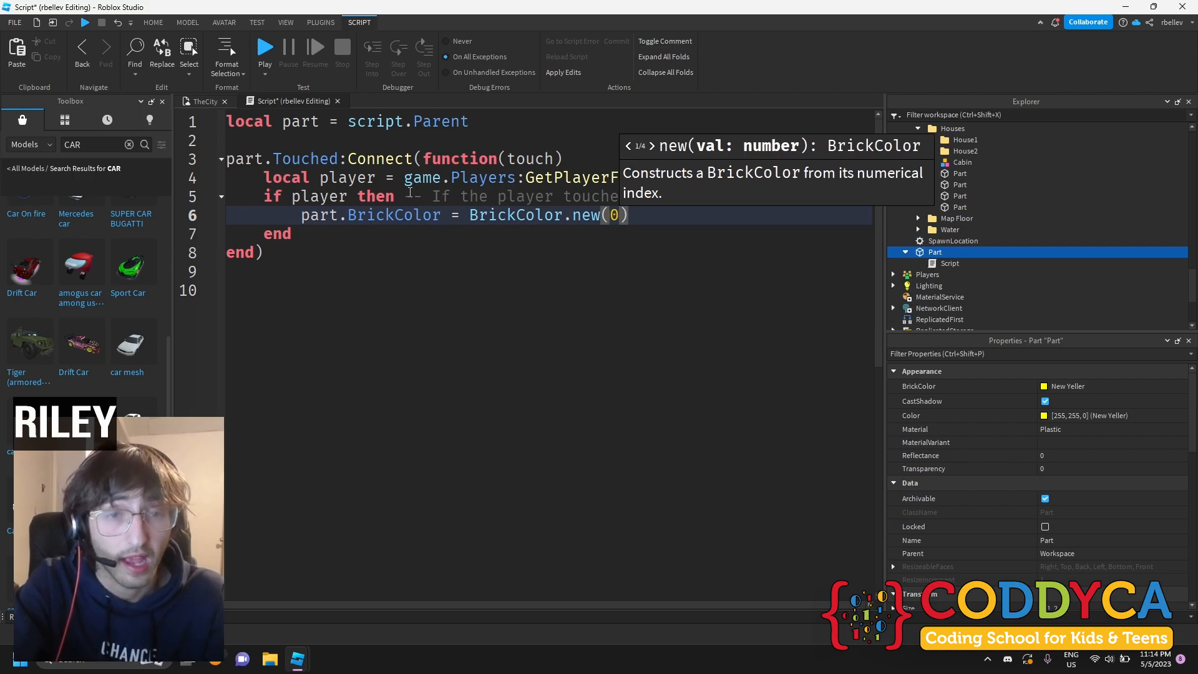
text(,0,0)
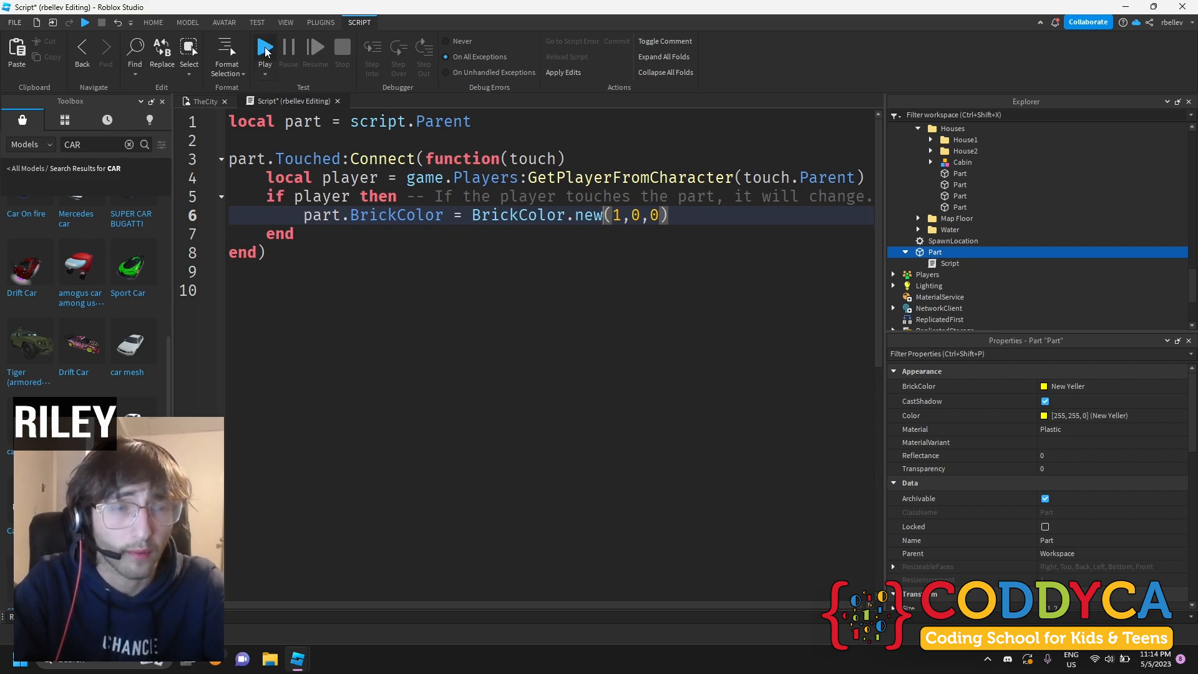
click(264, 48)
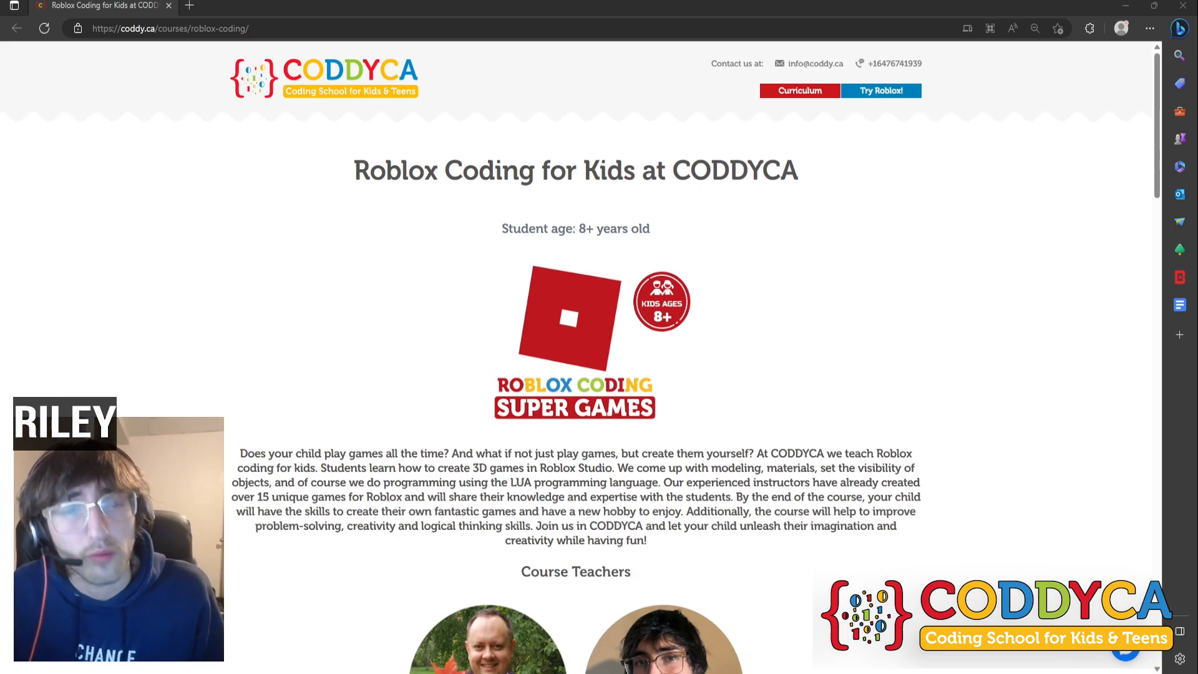
Scroll the CODDYCA Roblox course page down to the trial booking calendar and other courses
scroll(down, 3)
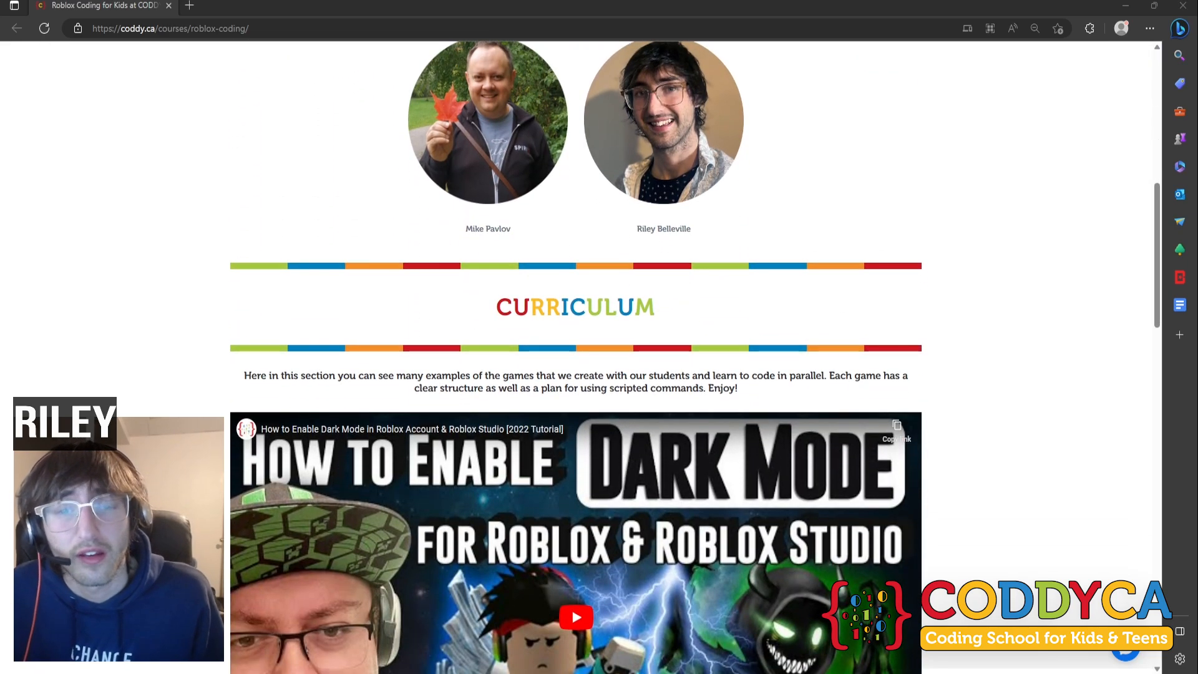
scroll(down, 3)
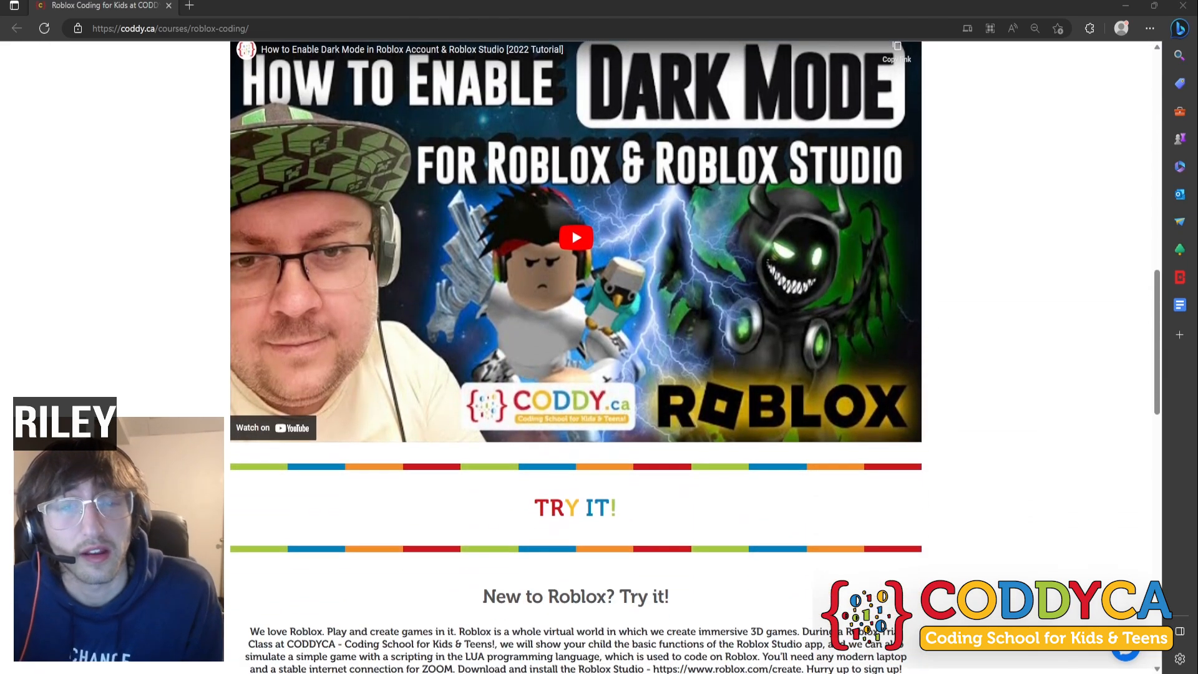
scroll(down, 3)
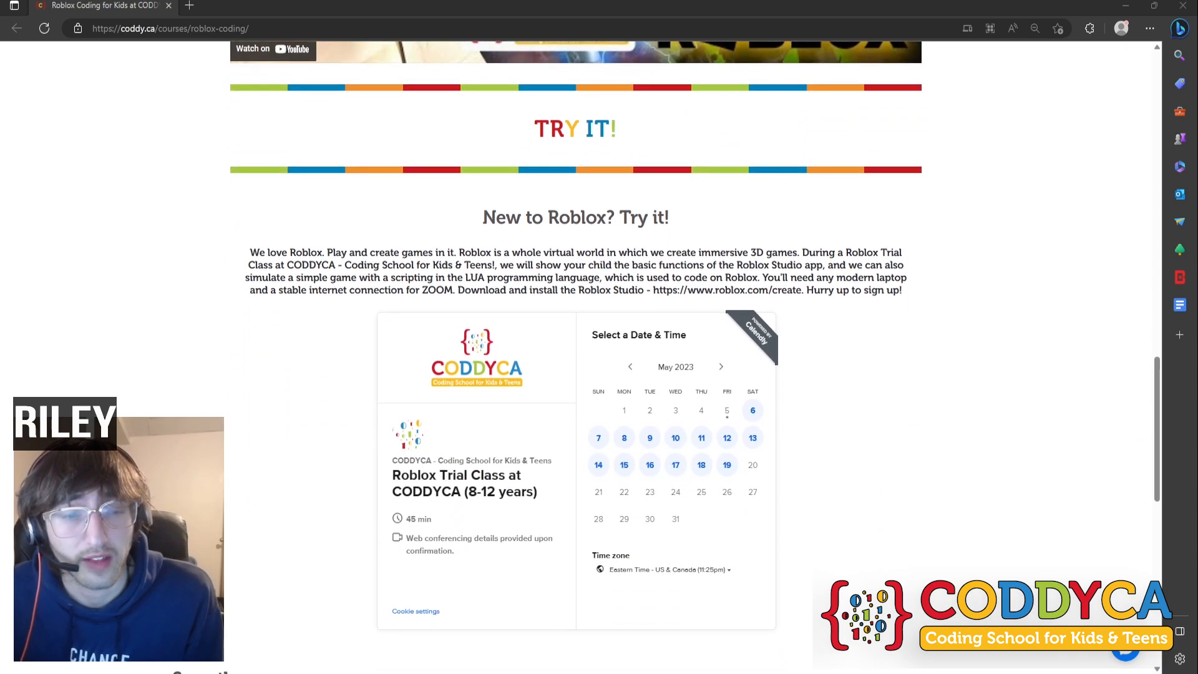
scroll(down, 3)
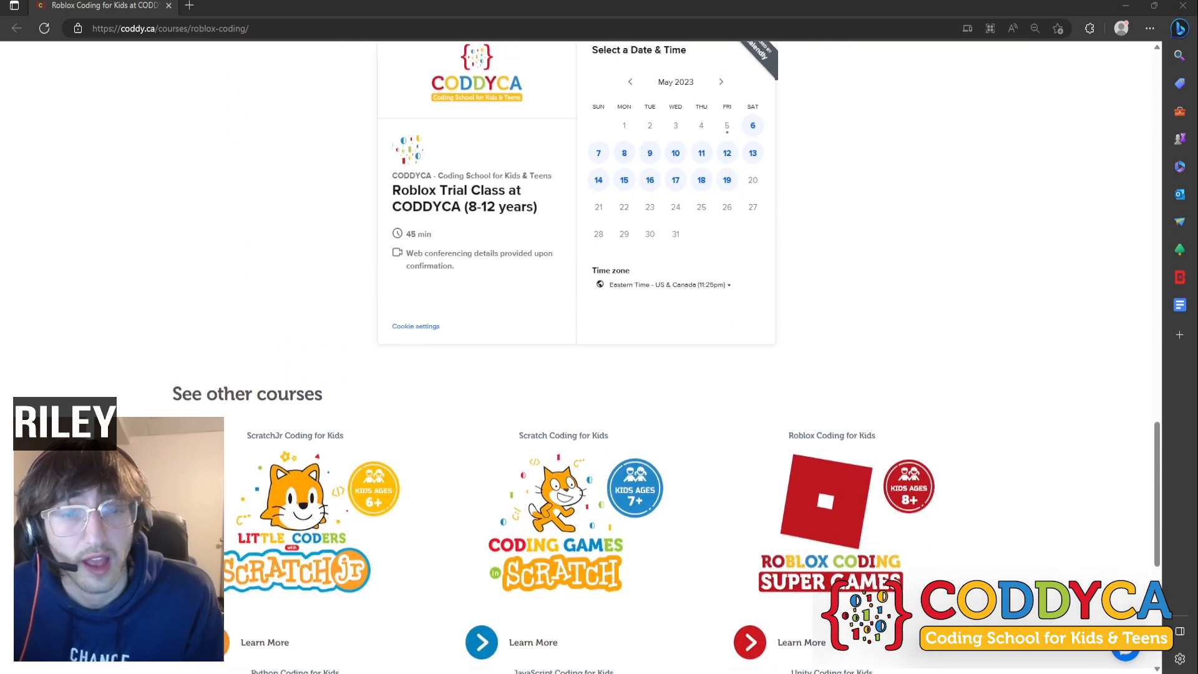